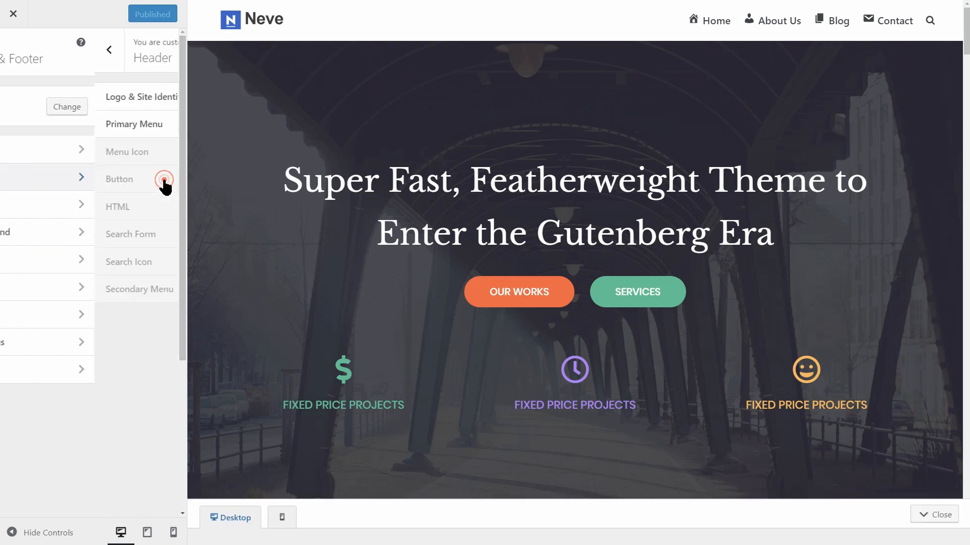
- Peek at the Footer panel, then return and bring up the Header builder with its logo and menu rows
left_click(109, 50)
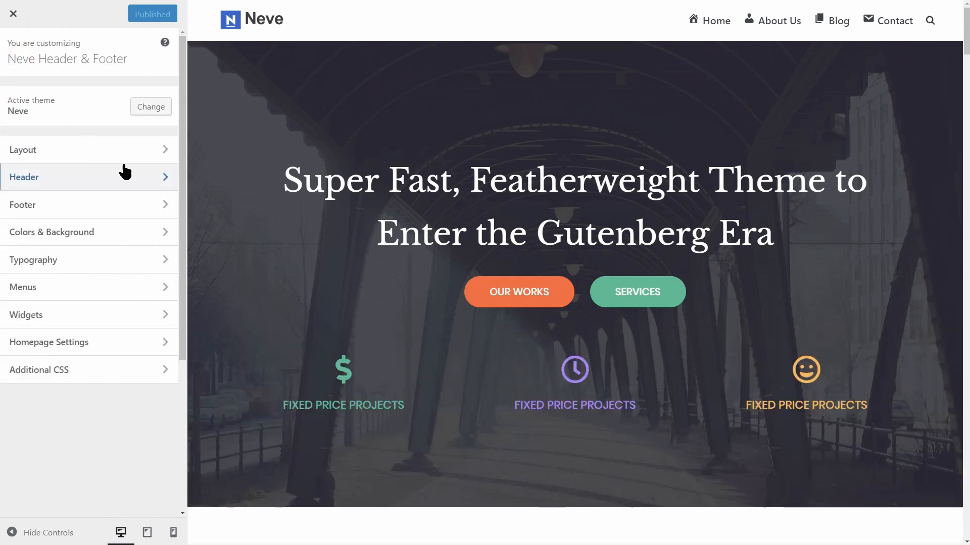
left_click(24, 205)
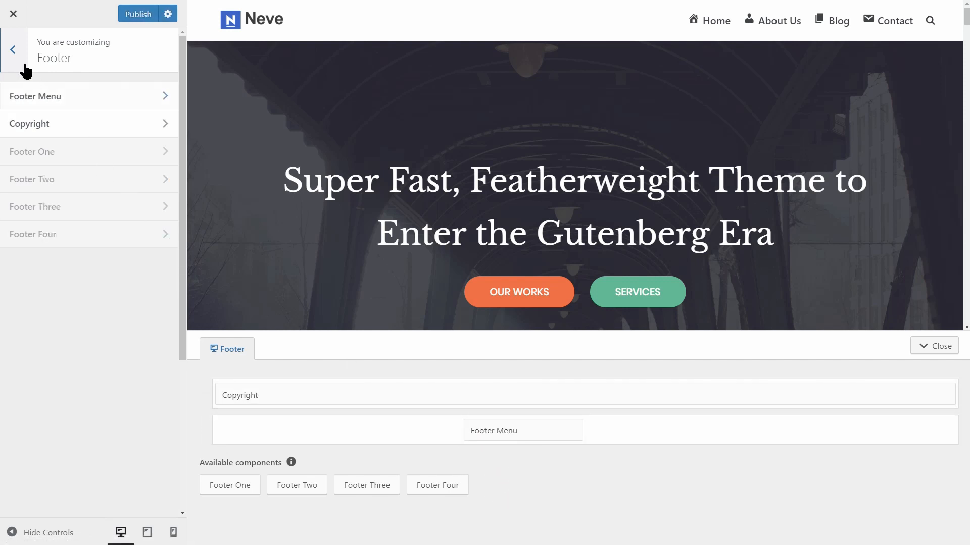
left_click(13, 49)
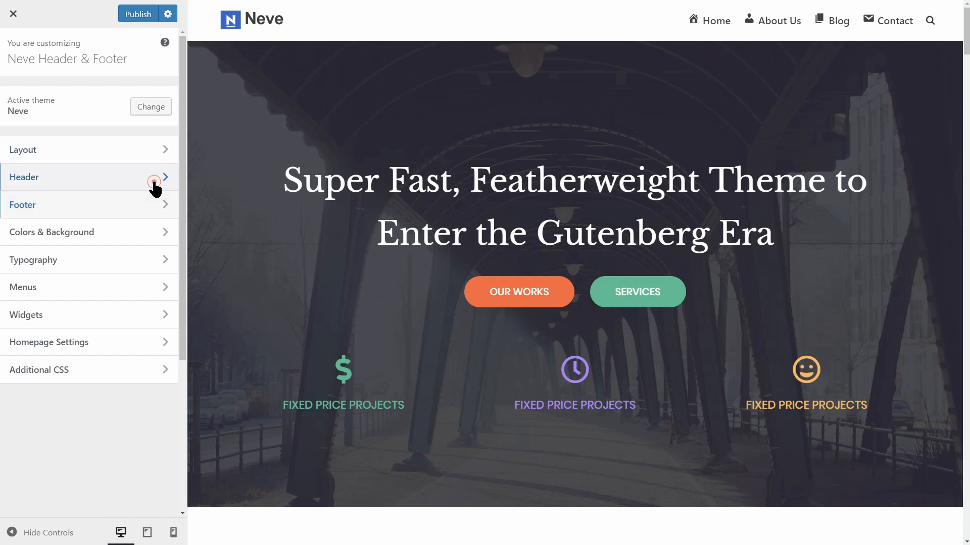
left_click(89, 178)
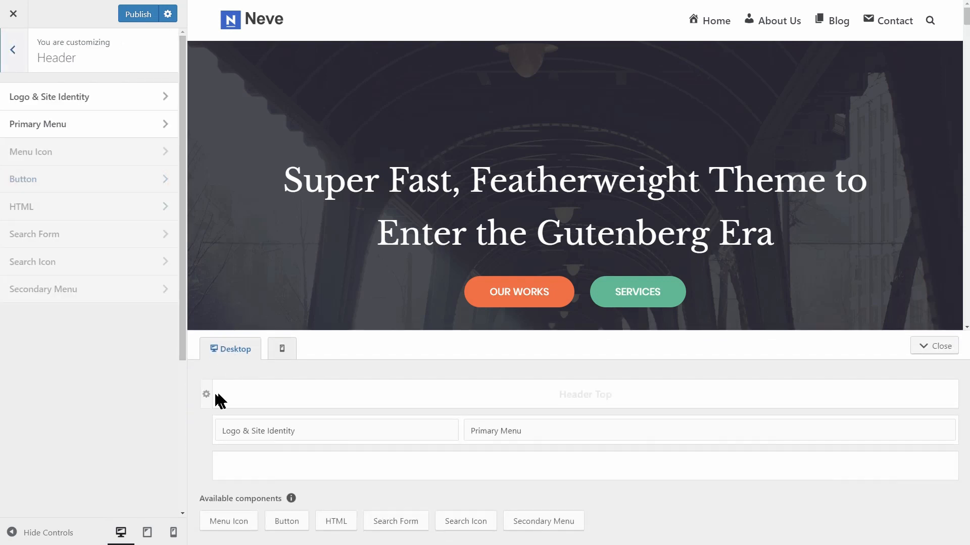
- Move Logo & Site Identity to the right of Primary Menu and bring up its settings
left_click(206, 395)
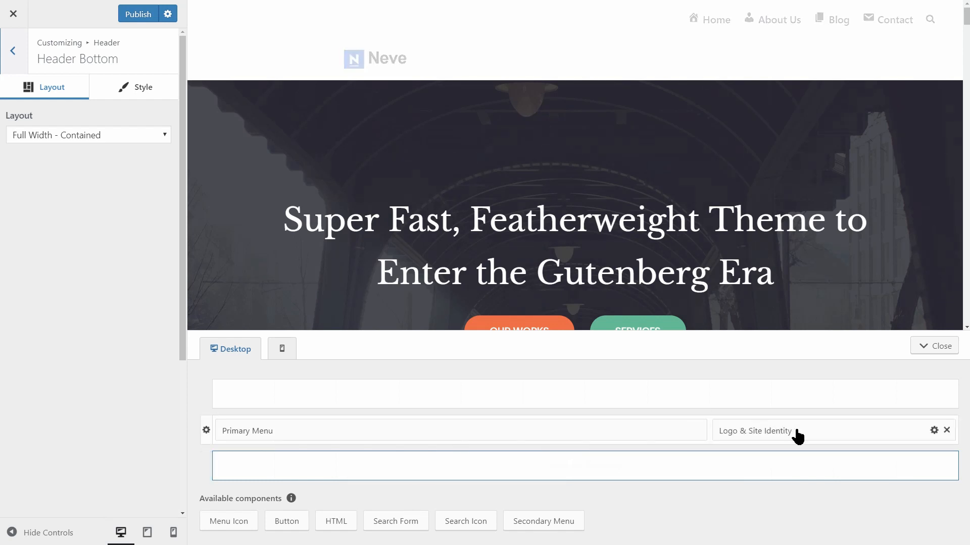
left_click(754, 431)
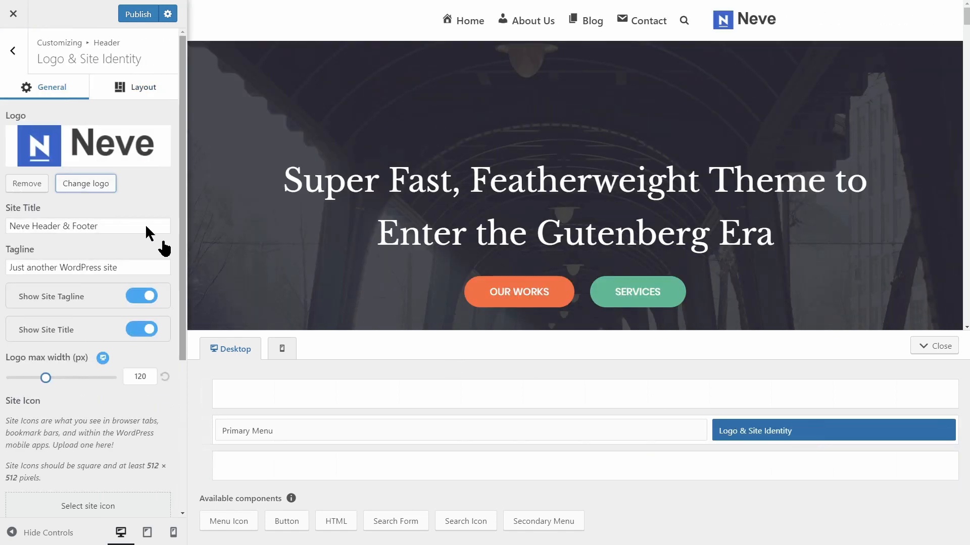
mouse_move(136, 218)
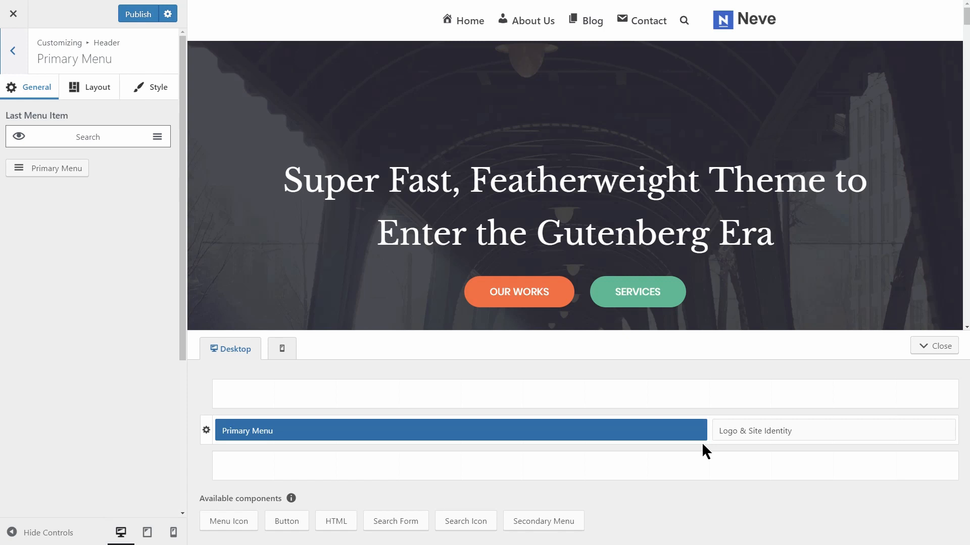
mouse_move(387, 390)
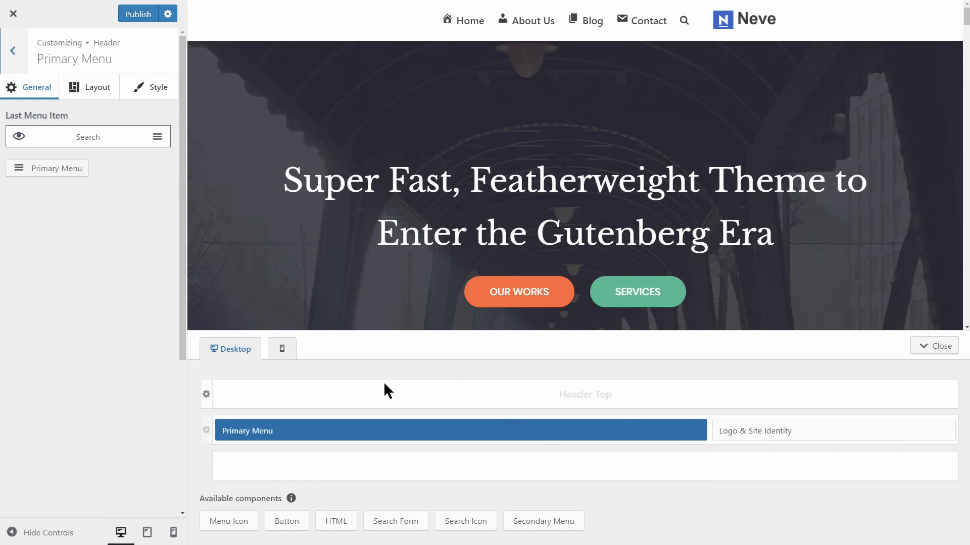
left_click(263, 348)
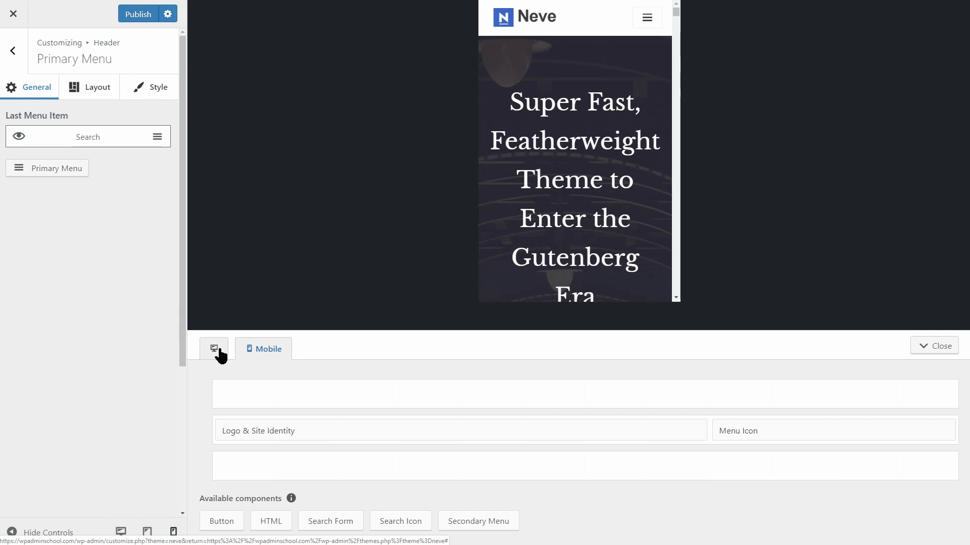
left_click(229, 348)
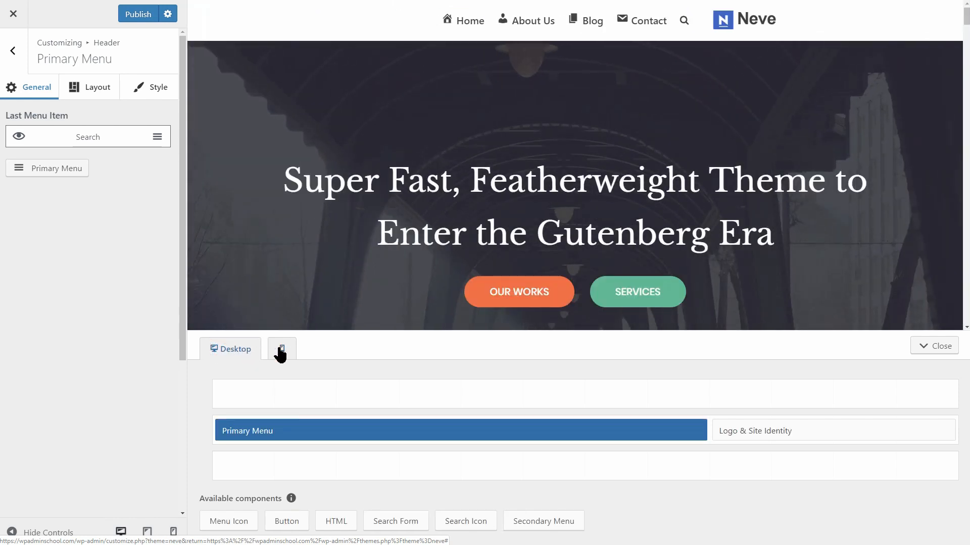
left_click(282, 348)
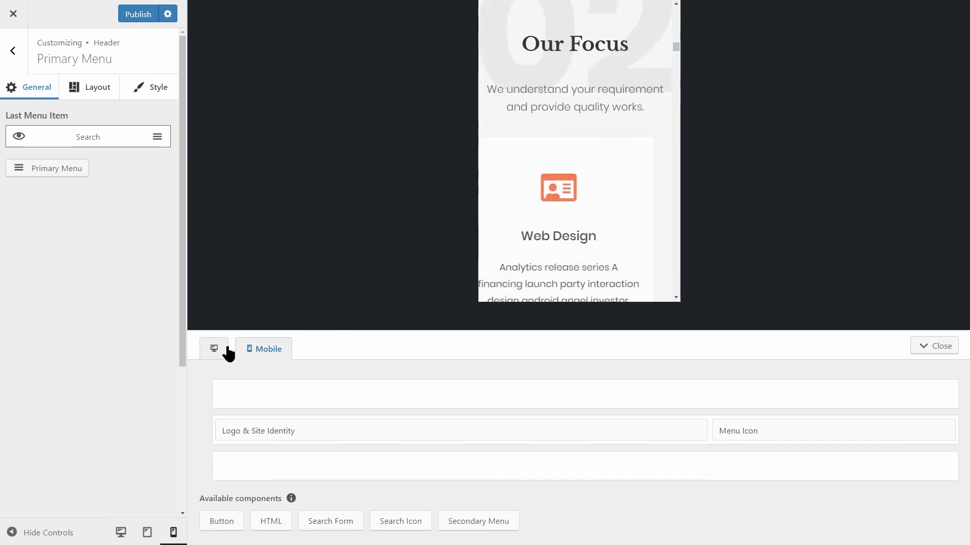
left_click(213, 349)
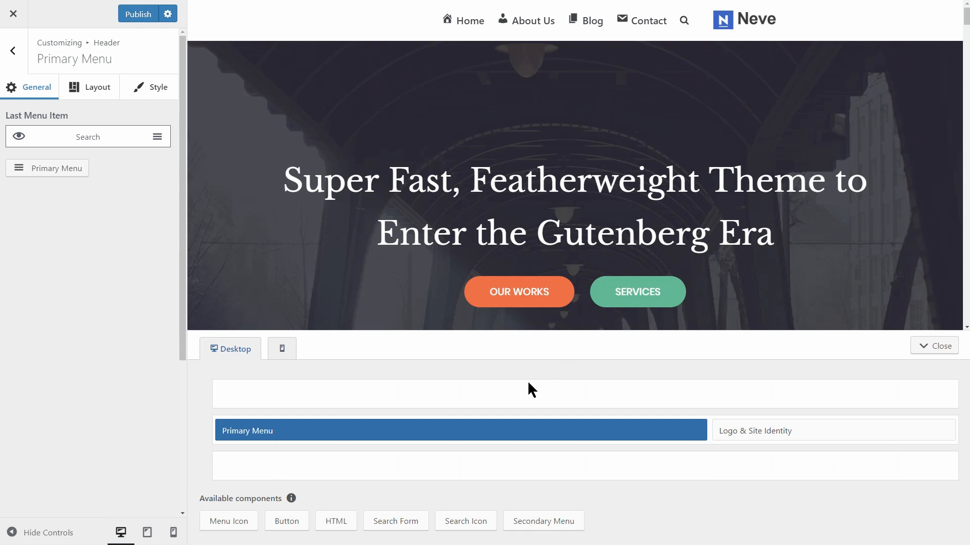
mouse_move(286, 521)
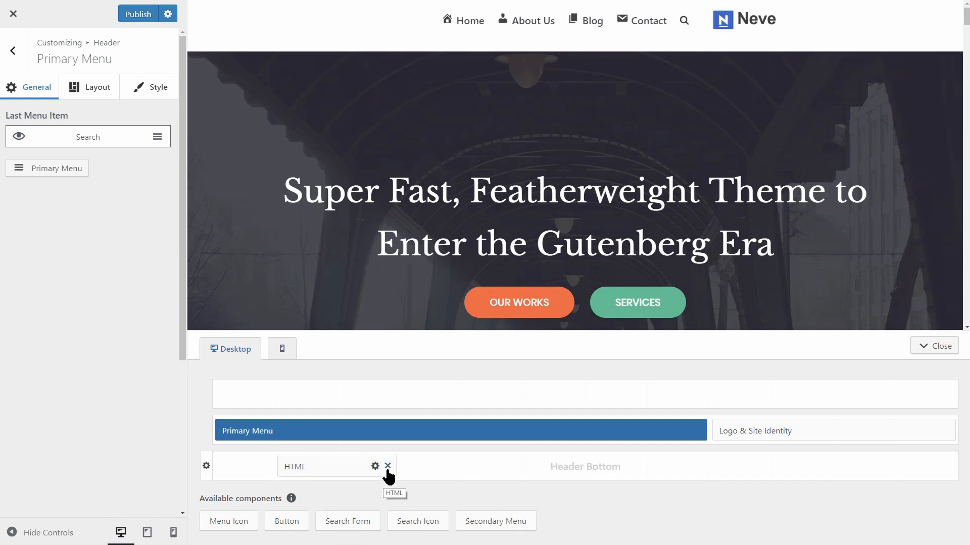
- Remove the stray HTML block from the bottom row, leaving the Button in Header Top
left_click(375, 467)
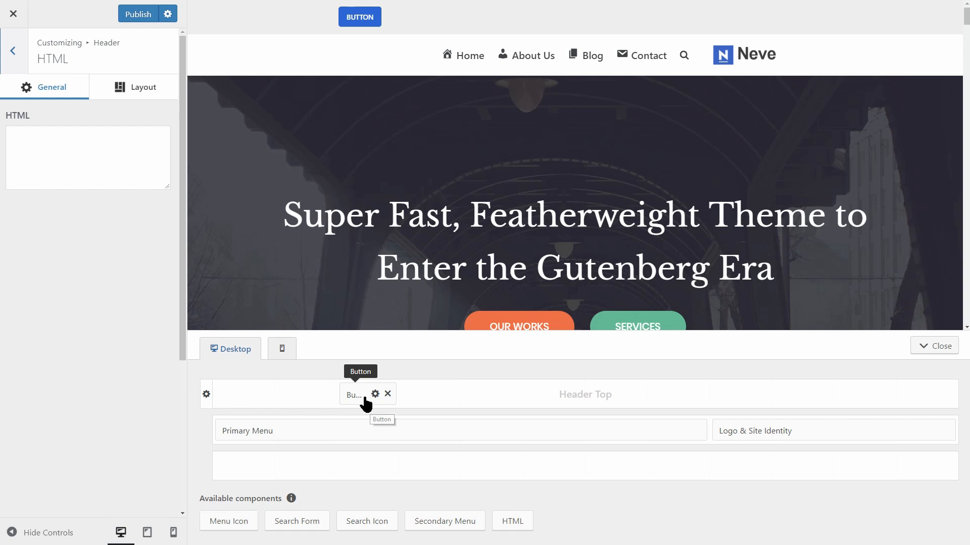
- In the Button's General settings, replace its link with 'https' and label it 'Buy now'
left_click(375, 394)
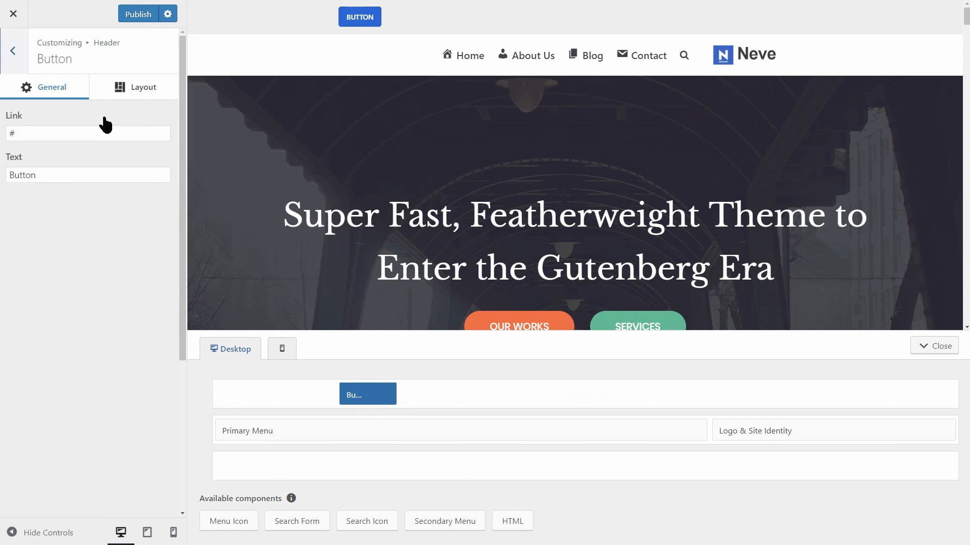
left_click(132, 87)
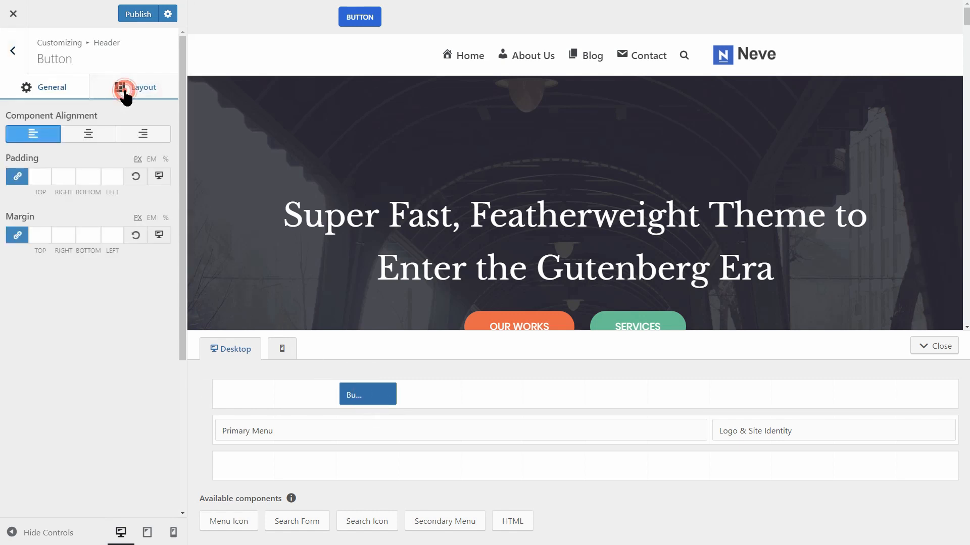
left_click(51, 86)
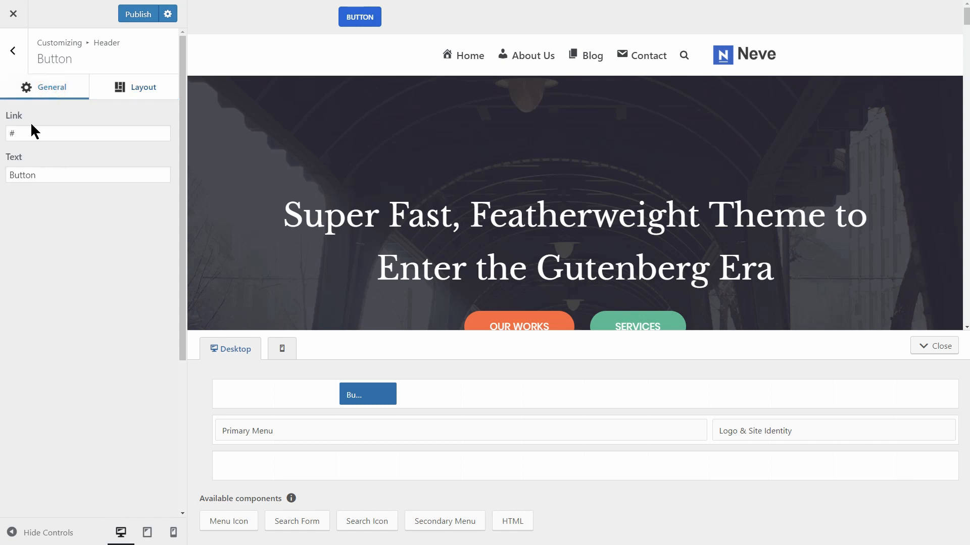
left_click(87, 133)
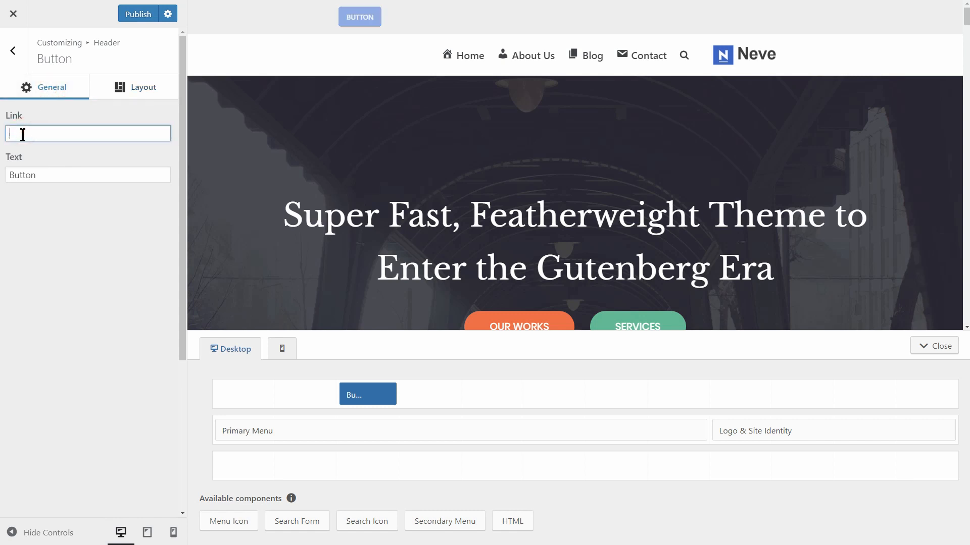
type("https")
left_click(88, 175)
type("y now")
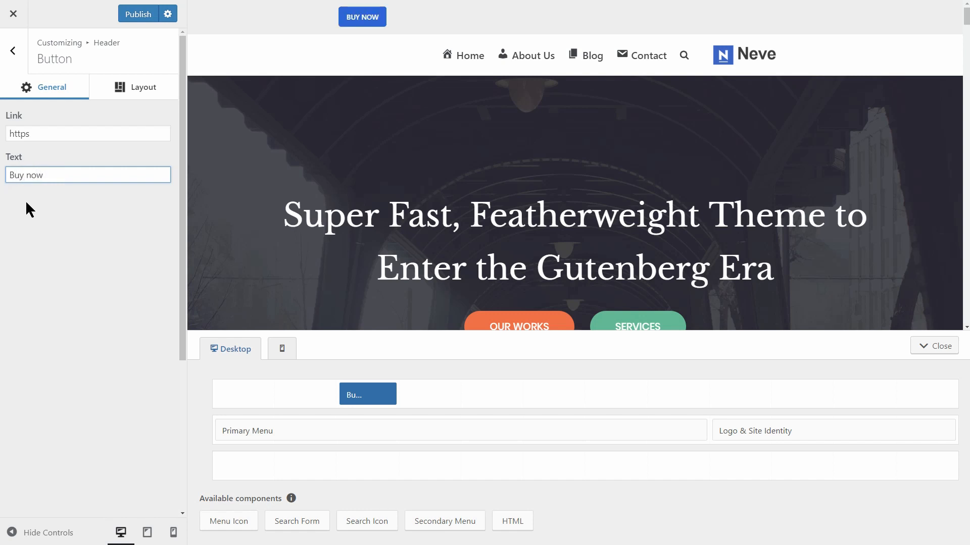
- Centre the button's Component Alignment and set linked Padding 4 and Margin 3 on every side
left_click(142, 86)
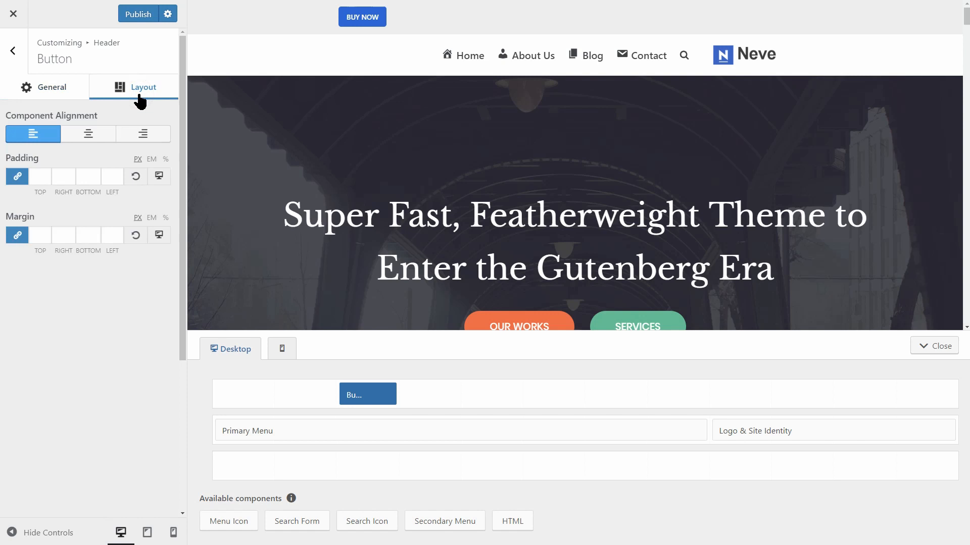
left_click(88, 135)
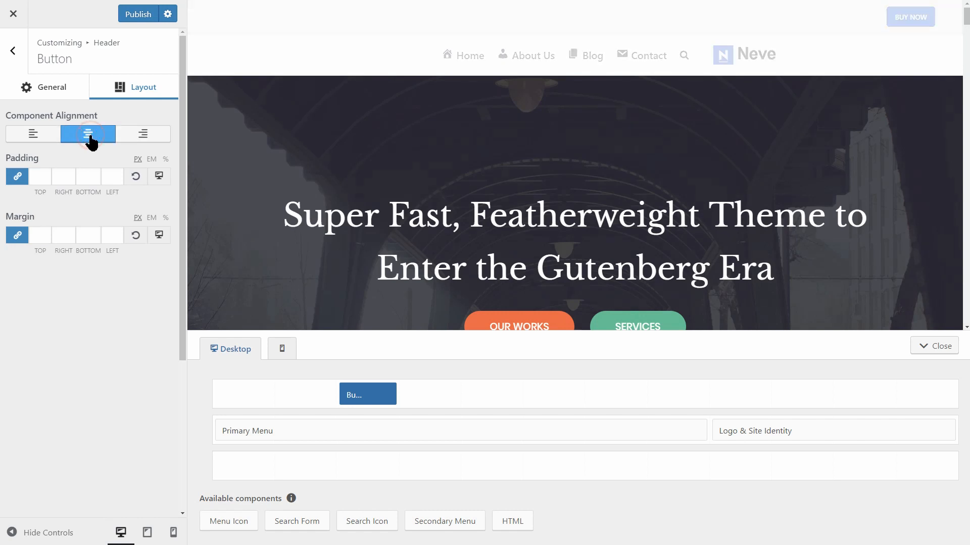
left_click(113, 176)
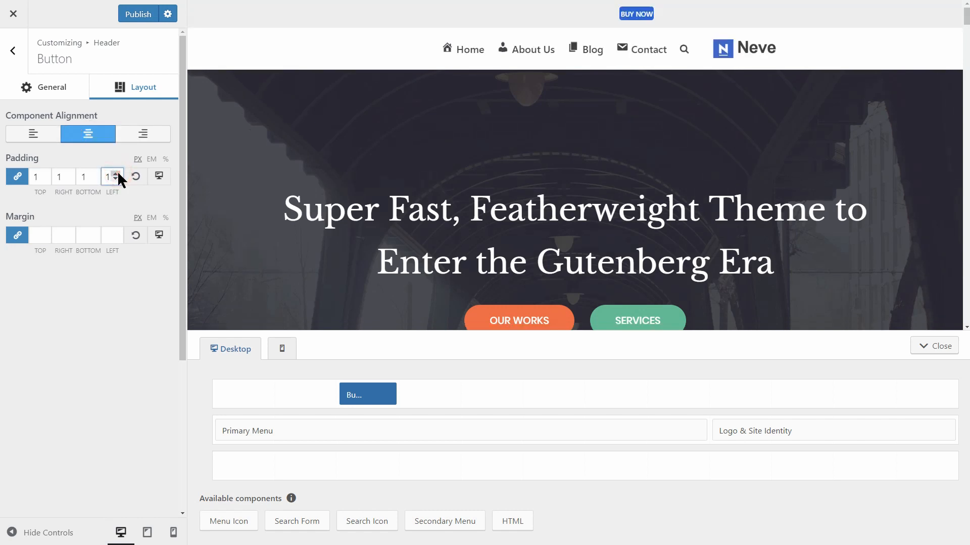
left_click(117, 173)
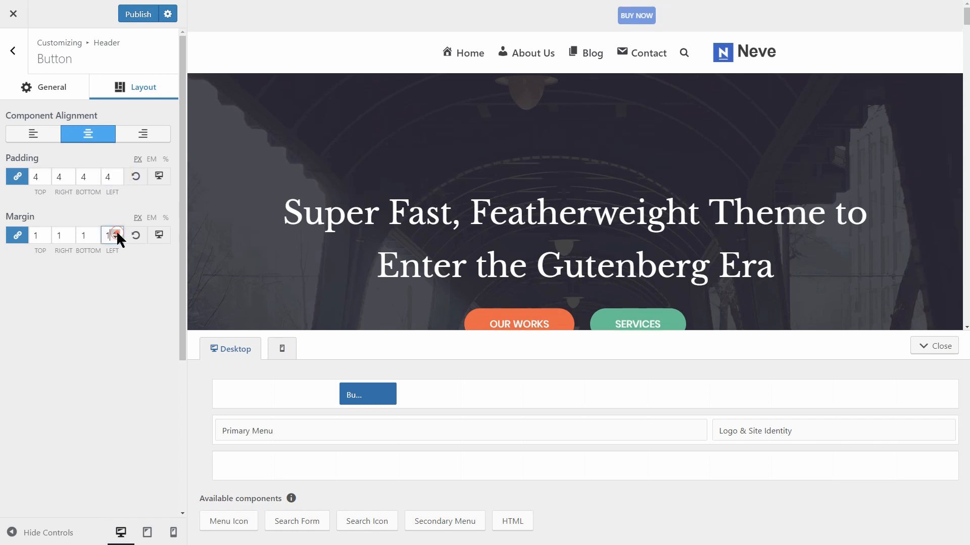
left_click(118, 232)
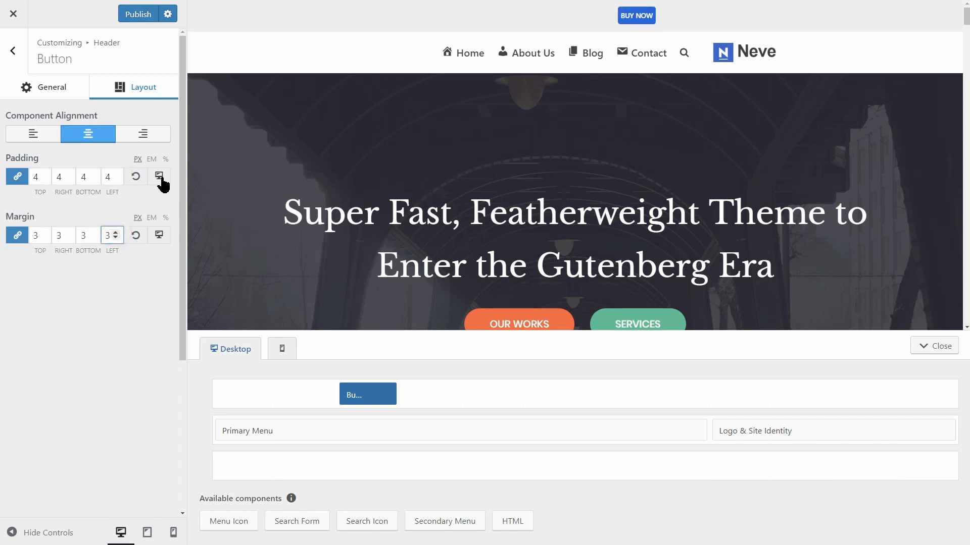
left_click(158, 176)
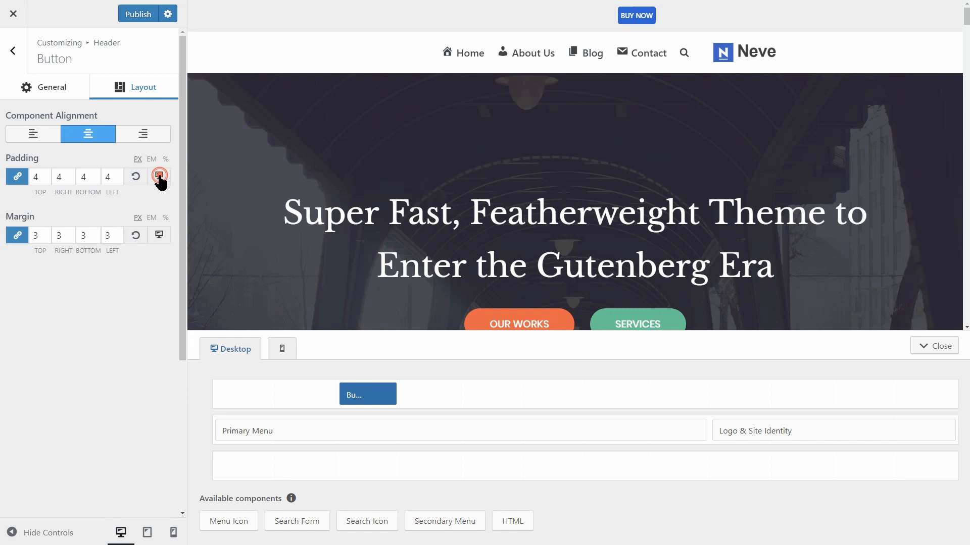
left_click(173, 532)
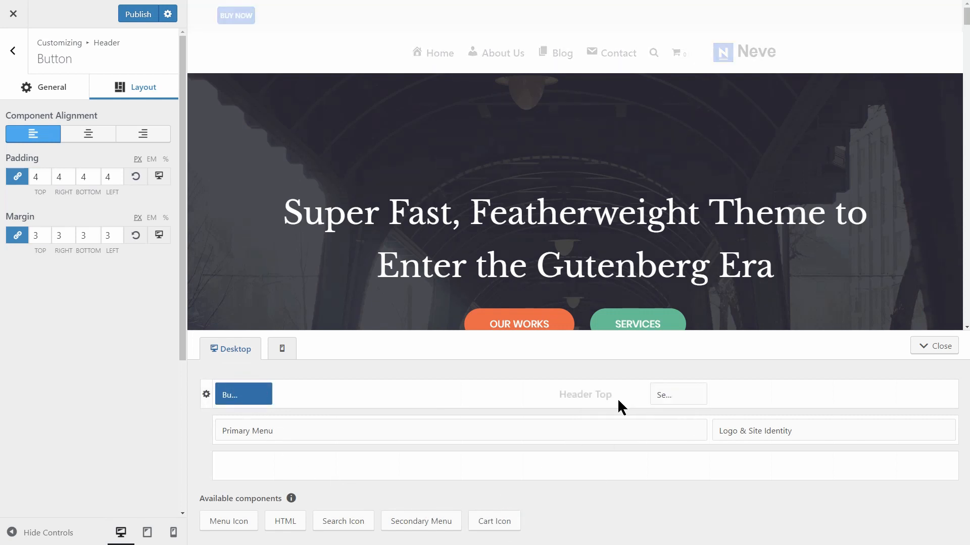
- Stretch the Search Form across the top row with the Cart icon placed to its right
left_click(678, 394)
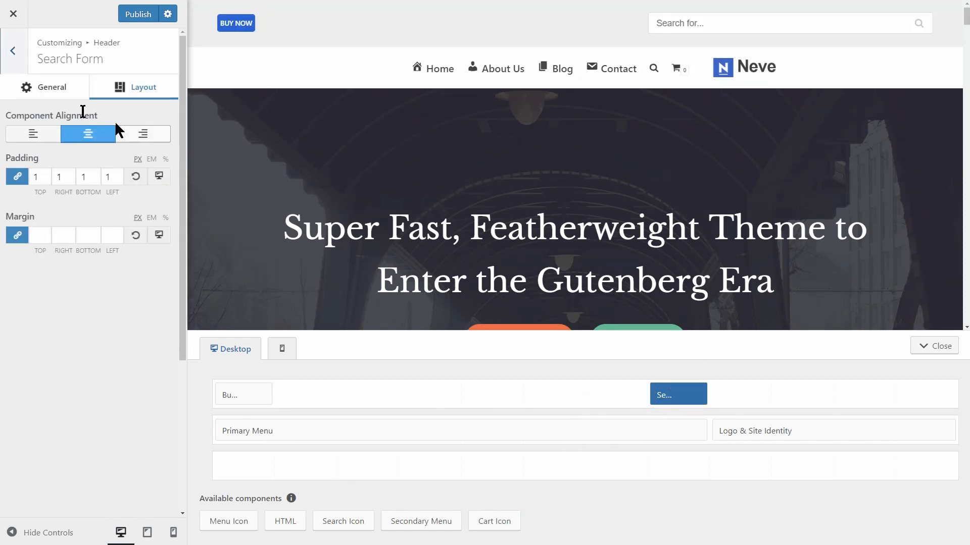
mouse_move(53, 141)
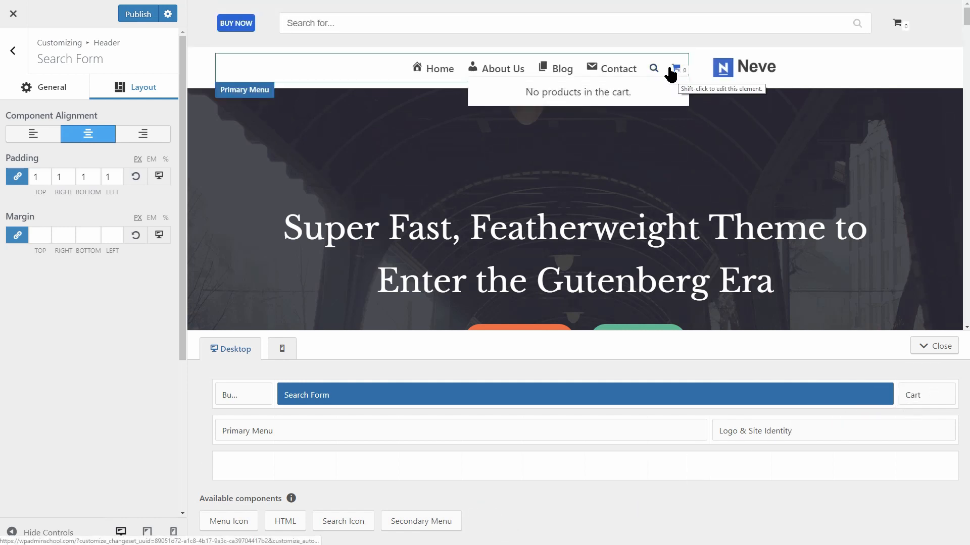
mouse_move(402, 438)
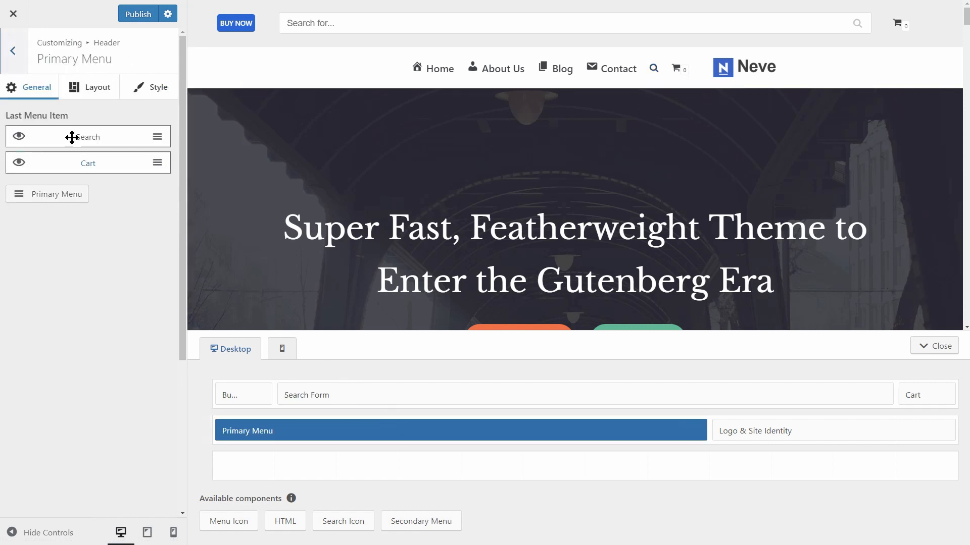
- Hide the Search and Cart items from the primary menu and bring up the menu locations list
left_click(20, 137)
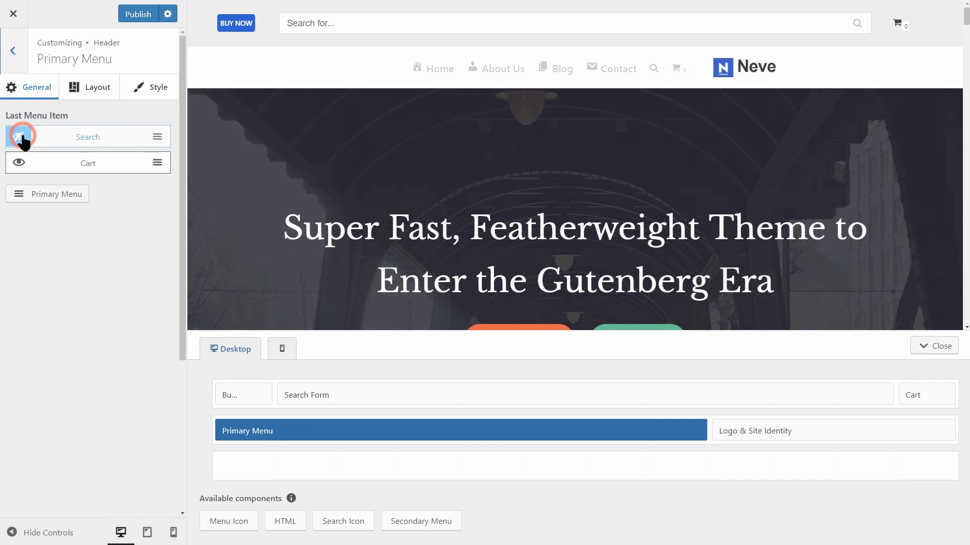
left_click(19, 136)
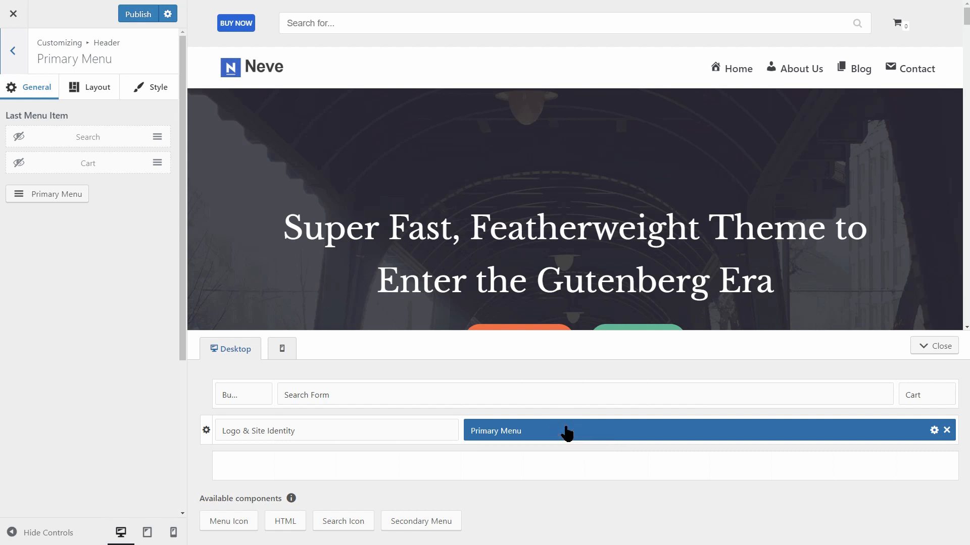
left_click(47, 194)
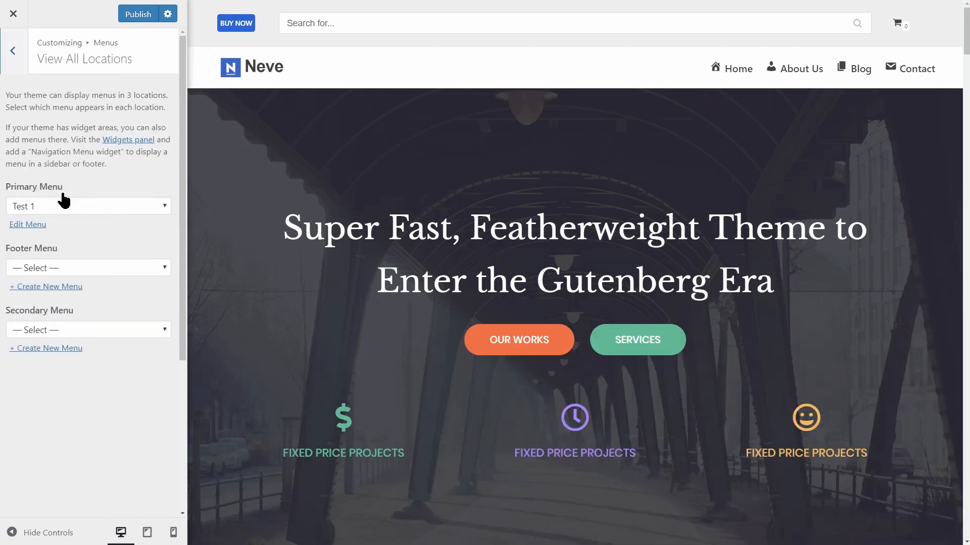
mouse_move(59, 268)
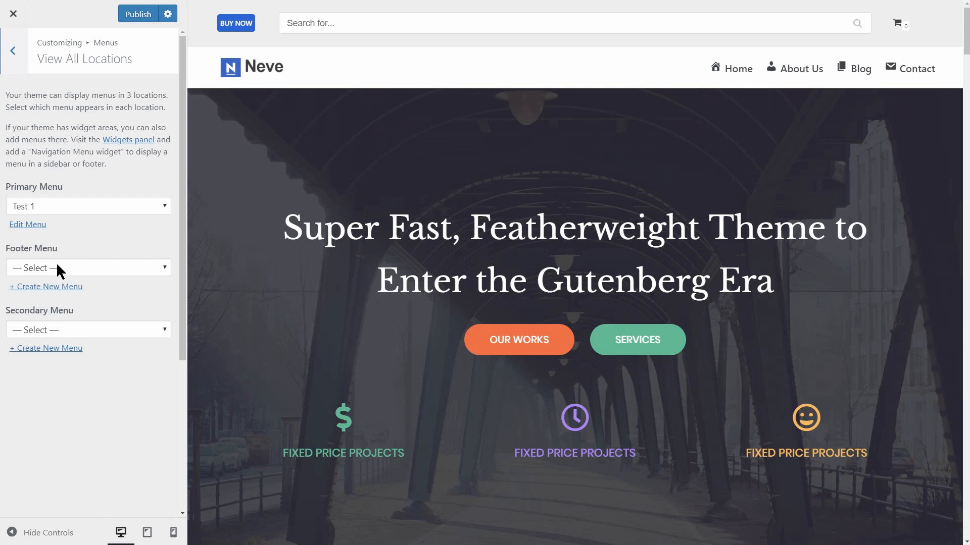
- Start a new Footer Menu, abandon it, and back out to the Header panel
left_click(45, 286)
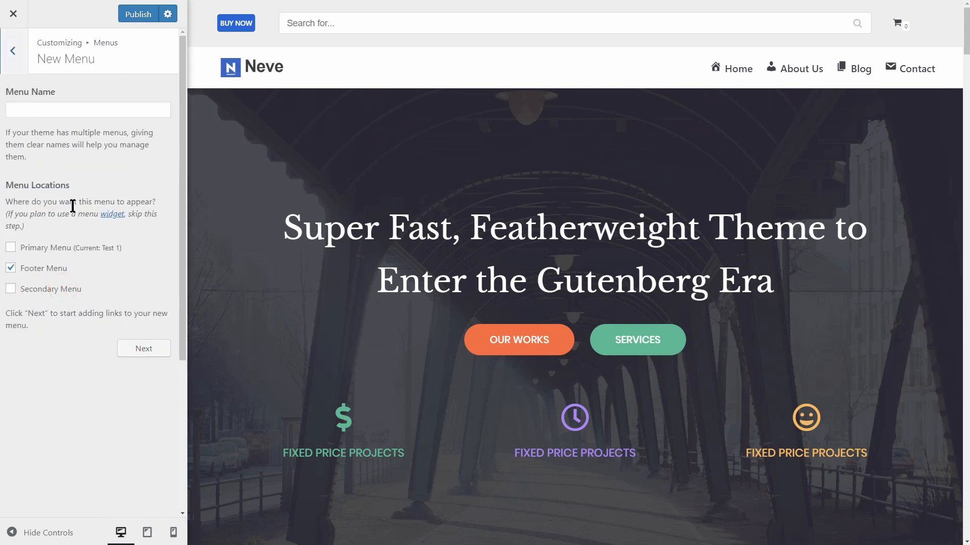
left_click(13, 51)
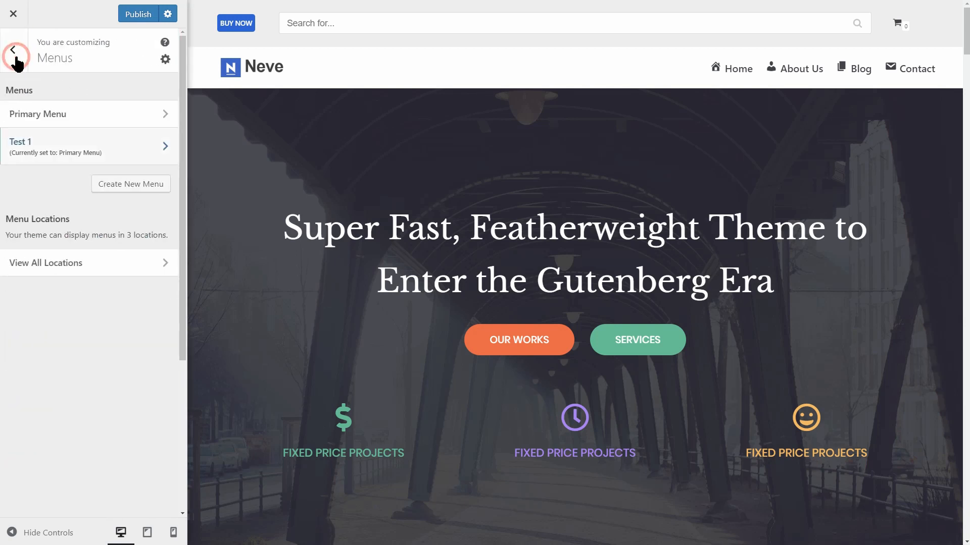
left_click(13, 59)
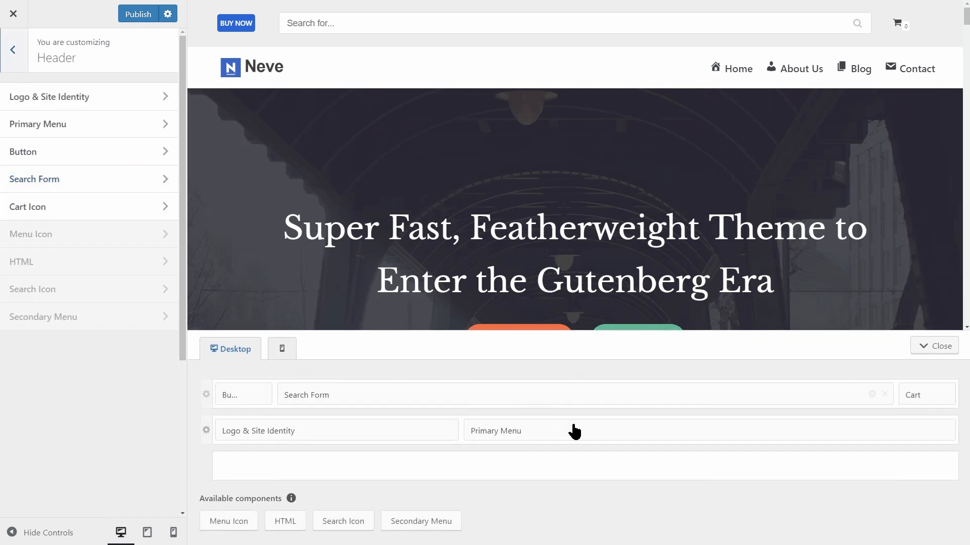
- Add the Secondary Menu component to the empty Header Bottom row
left_click(495, 430)
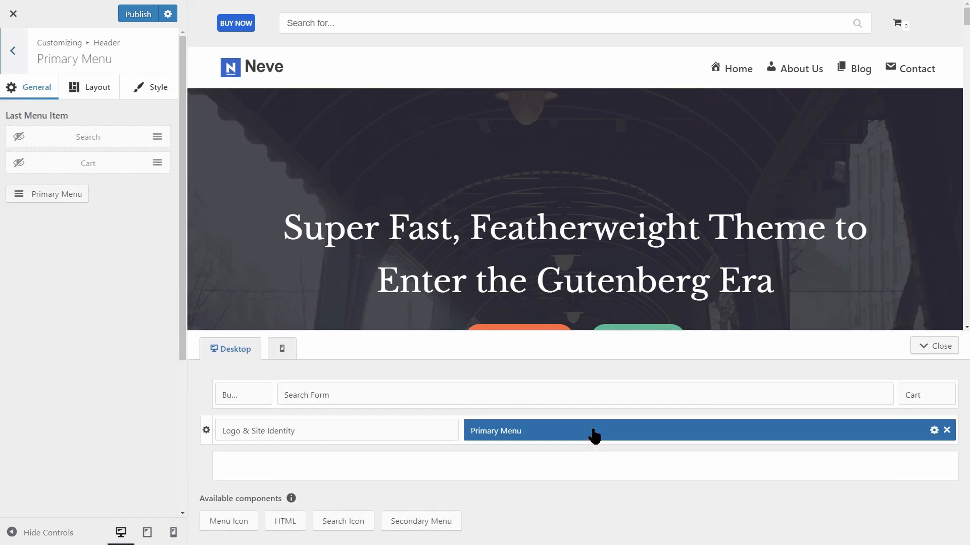
mouse_move(575, 436)
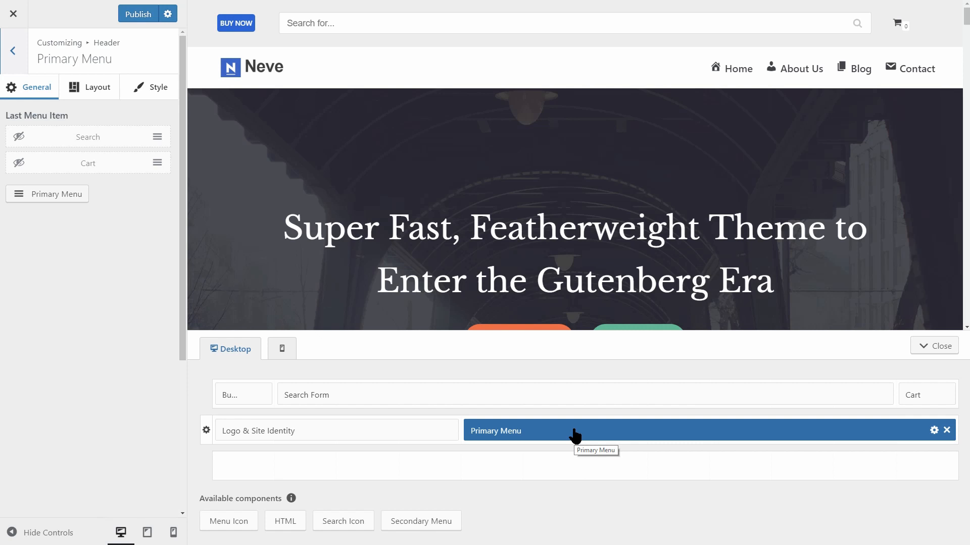
mouse_move(208, 401)
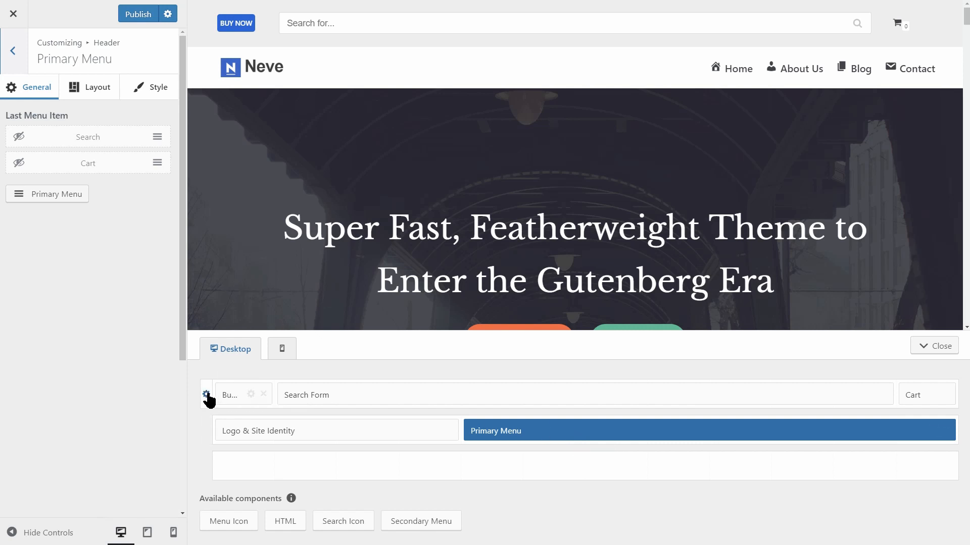
left_click(206, 395)
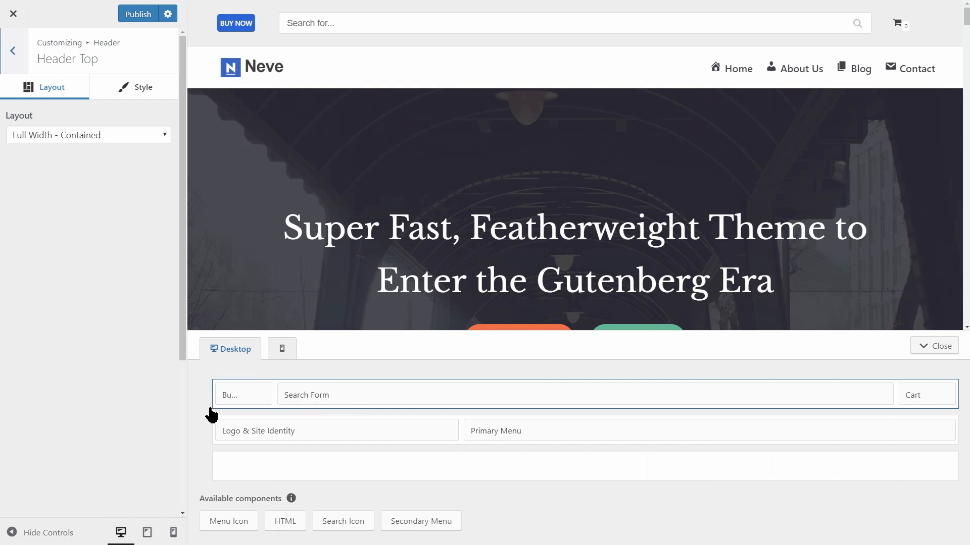
mouse_move(208, 431)
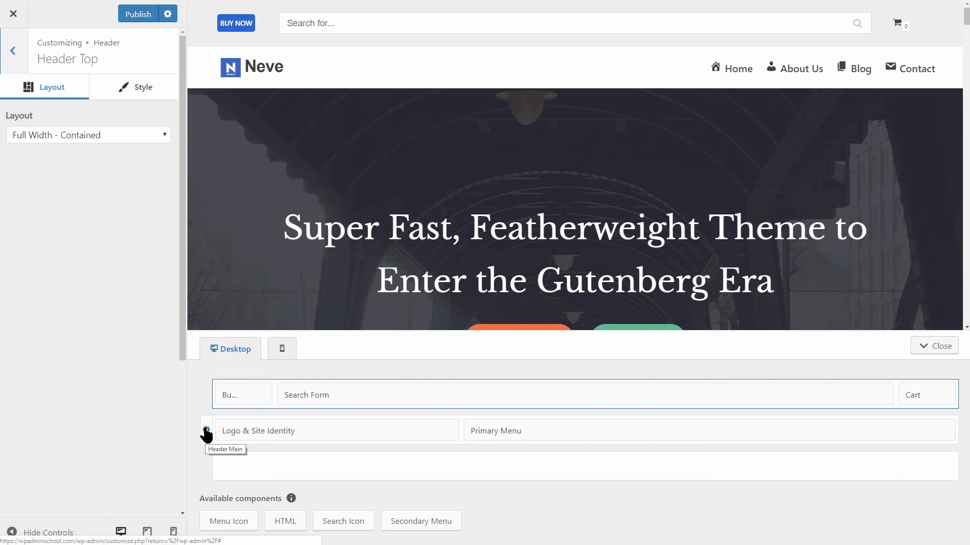
left_click(206, 465)
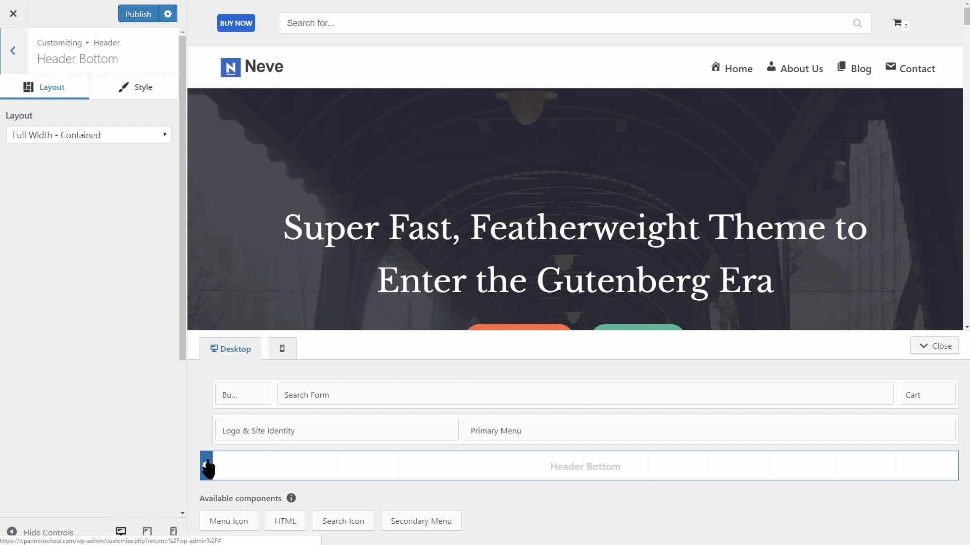
mouse_move(210, 428)
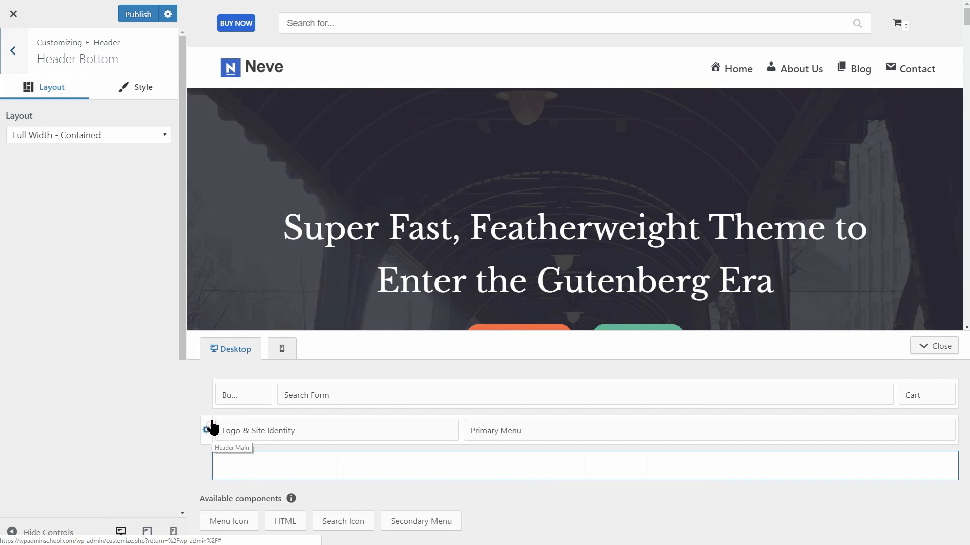
left_click(208, 430)
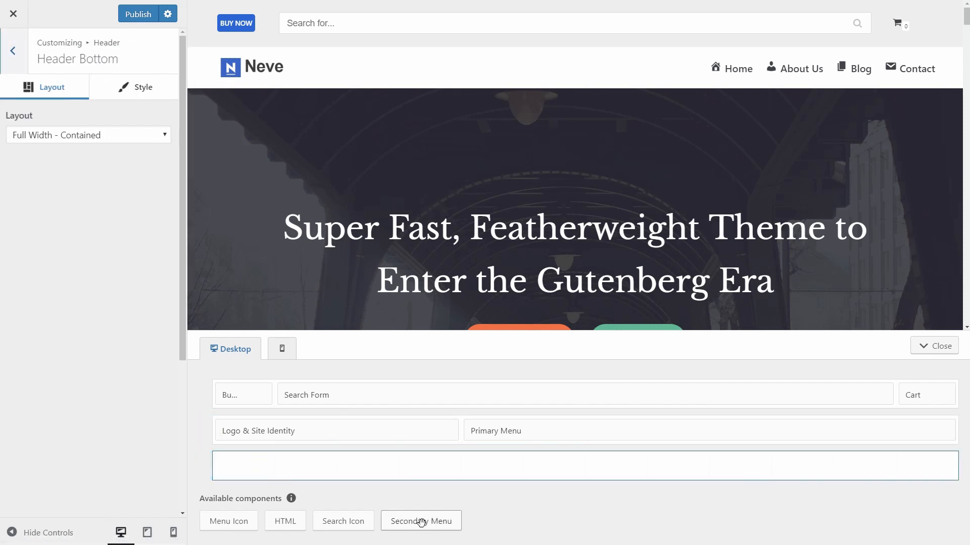
left_click(420, 521)
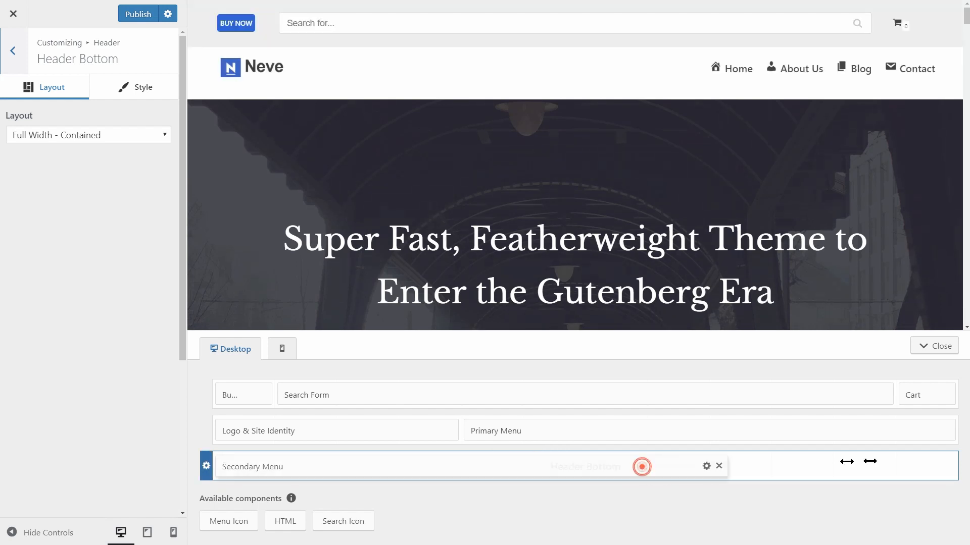
- In menu locations, assign the Test 1 menu to the Secondary Menu location
left_click(705, 467)
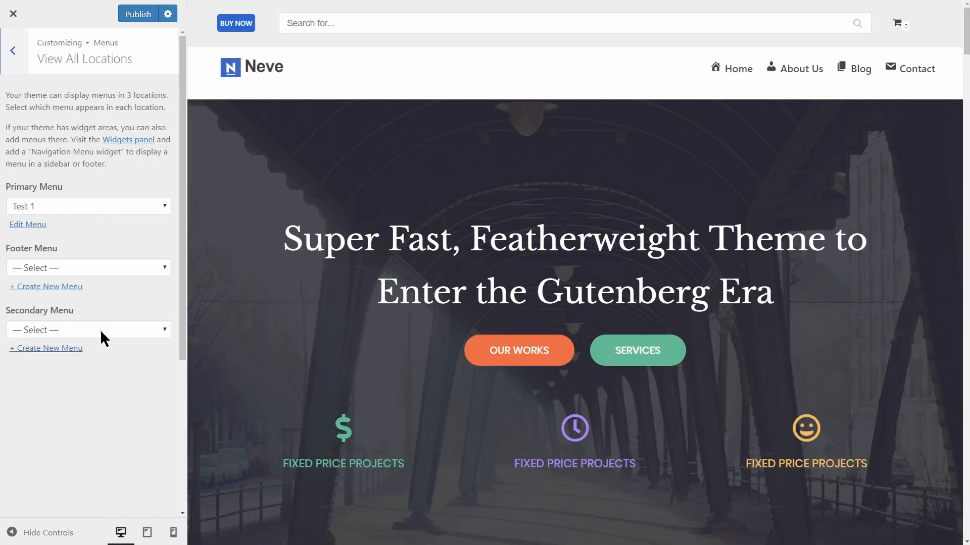
left_click(88, 329)
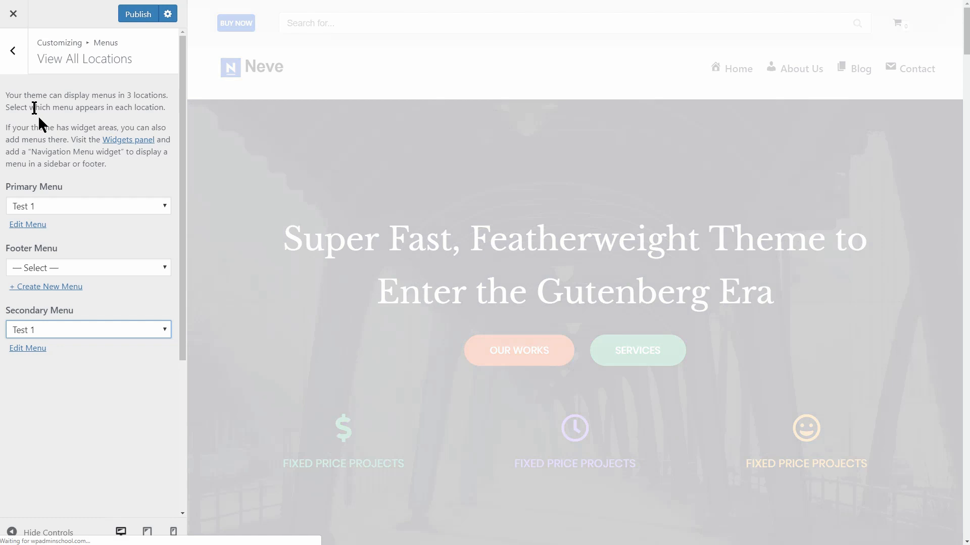
left_click(12, 51)
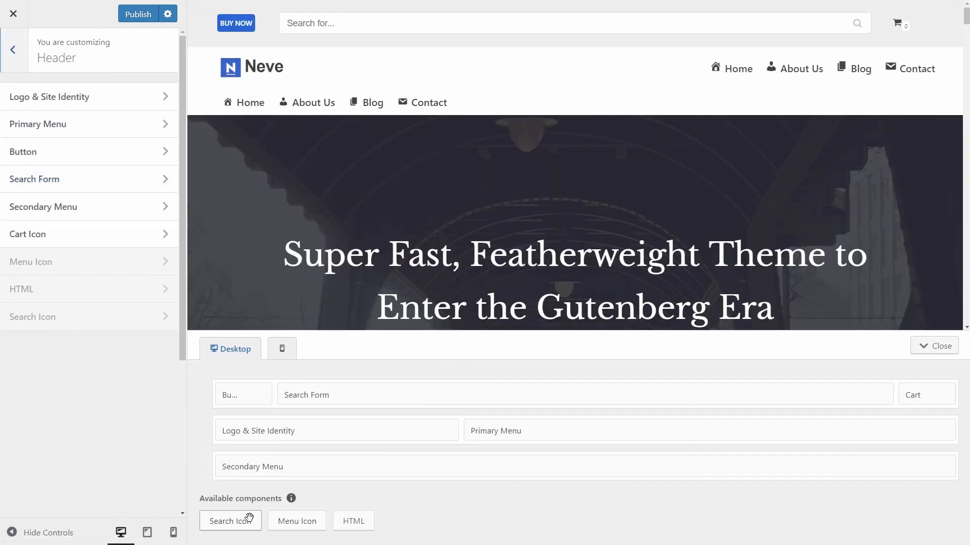
mouse_move(296, 522)
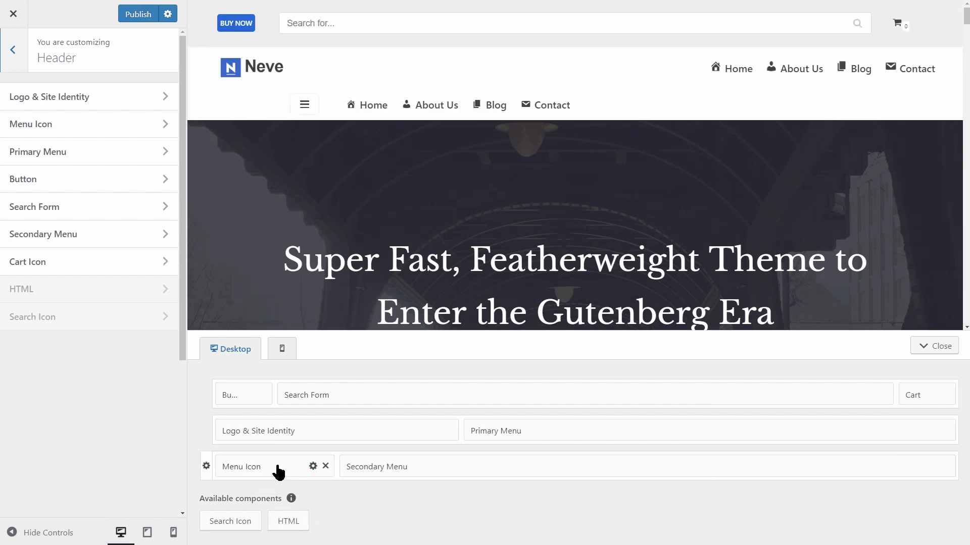
- Place a Menu Icon left of the Secondary Menu and back out to the main customizer sections
left_click(242, 467)
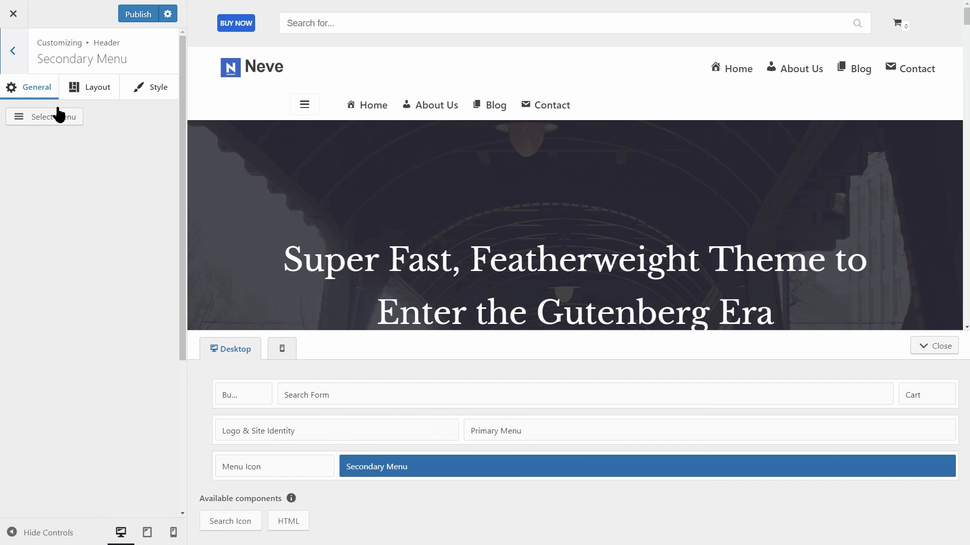
left_click(12, 50)
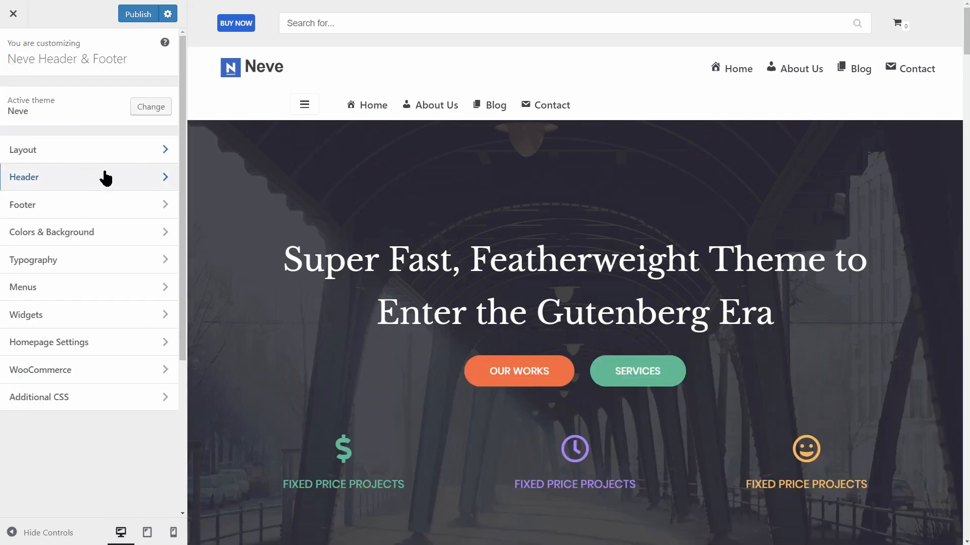
- Reach the Footer Bottom row's Layout settings from the footer builder, passing through the top row's settings
left_click(23, 205)
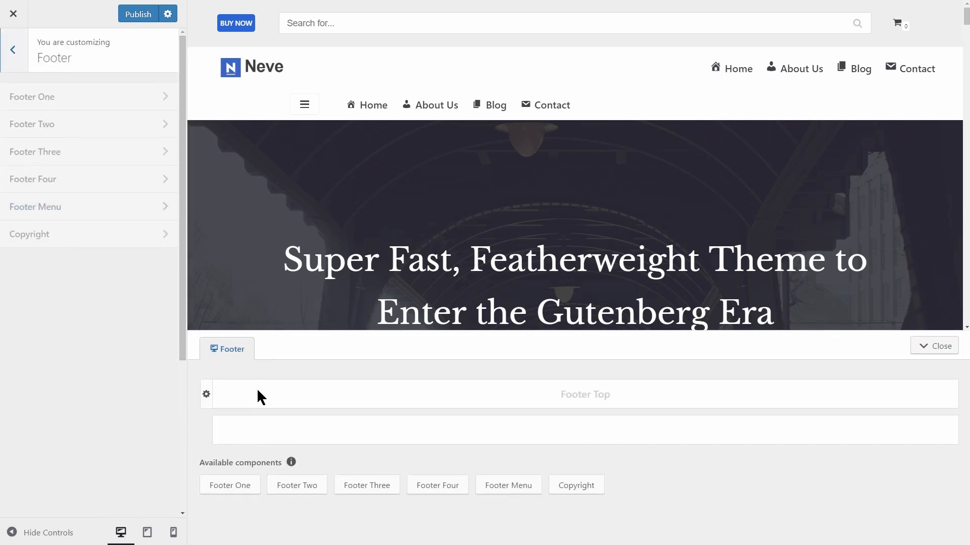
left_click(206, 395)
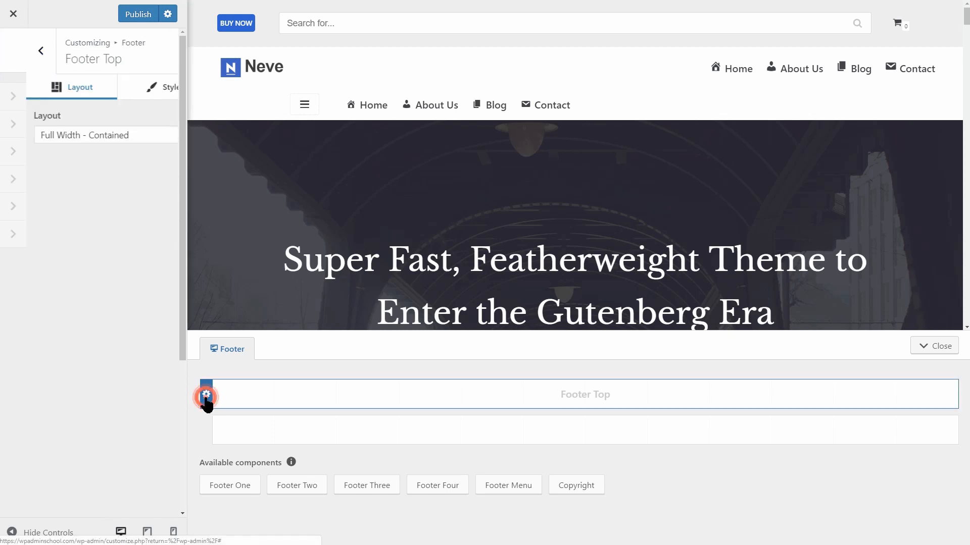
left_click(206, 430)
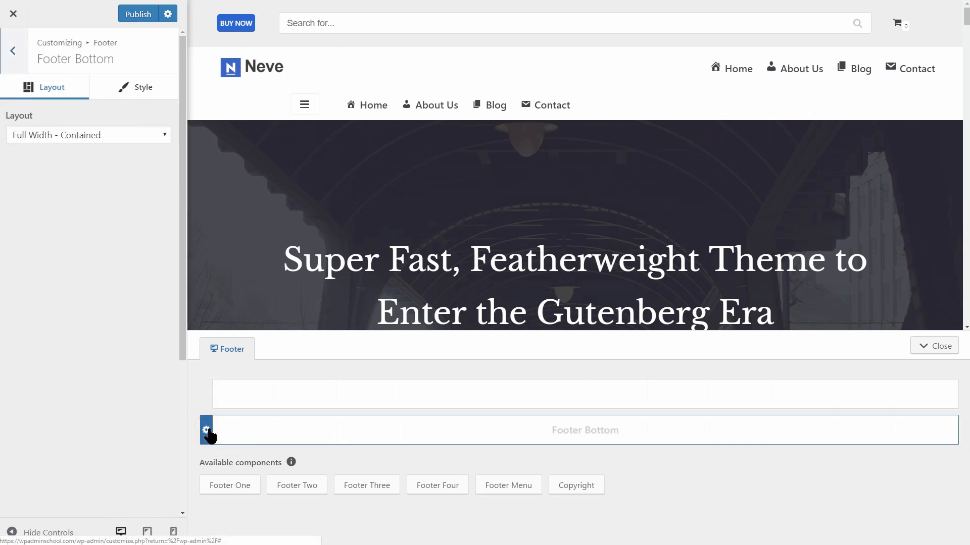
mouse_move(215, 440)
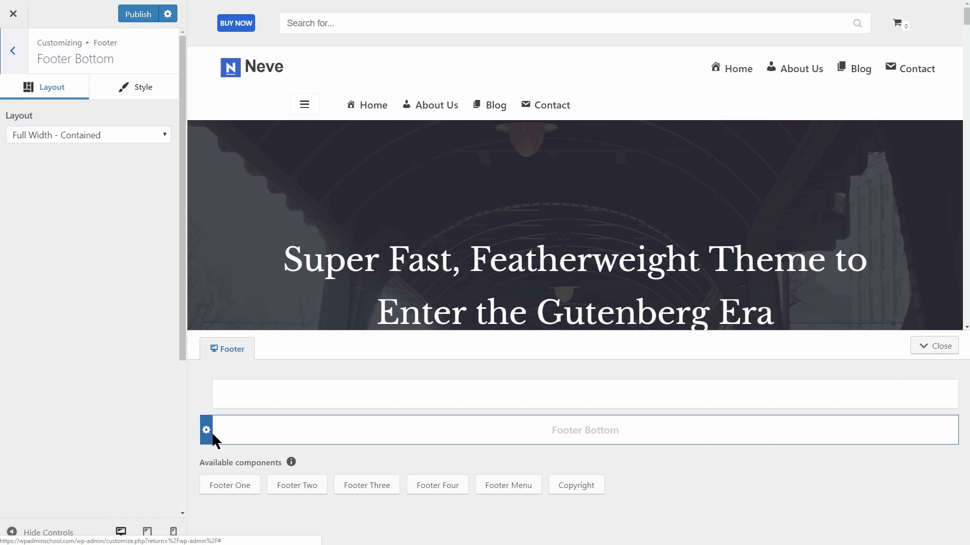
mouse_move(229, 484)
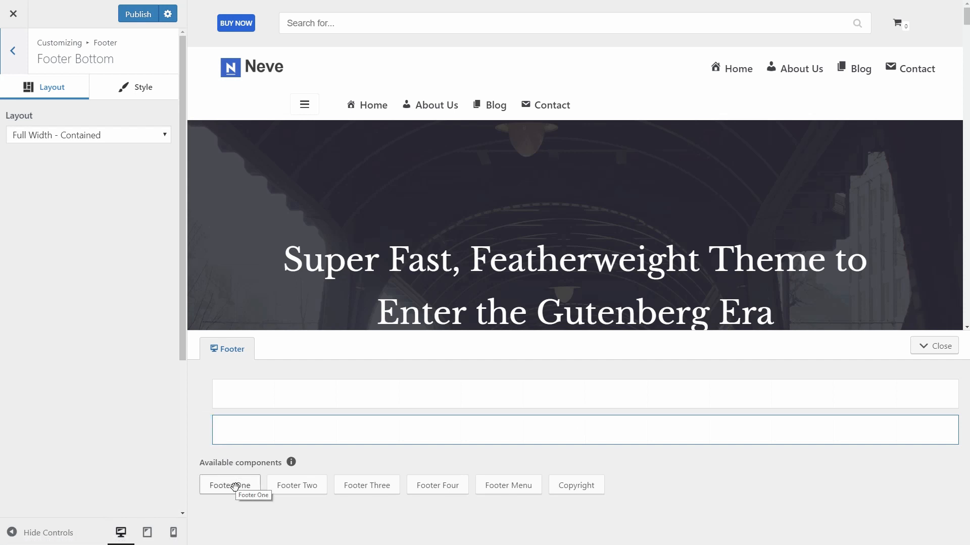
mouse_move(296, 484)
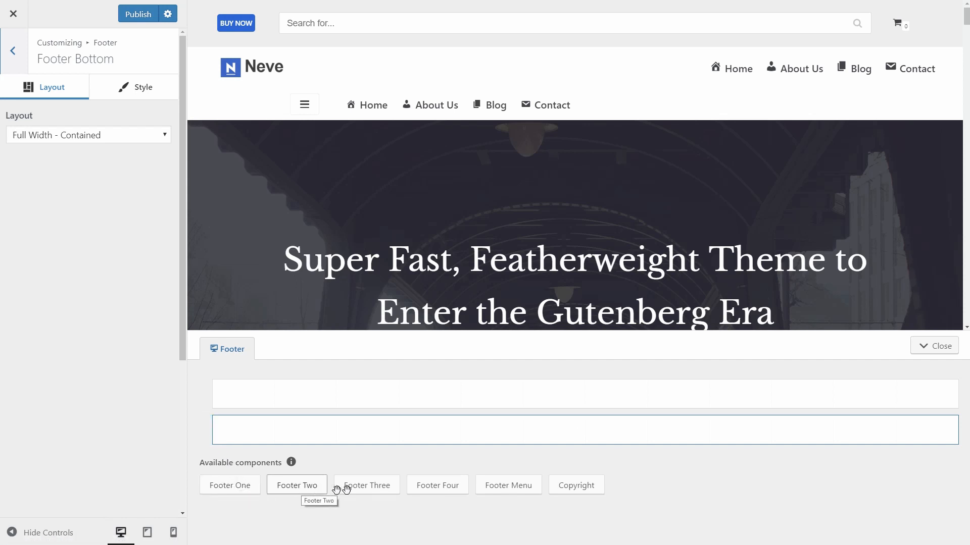
mouse_move(436, 485)
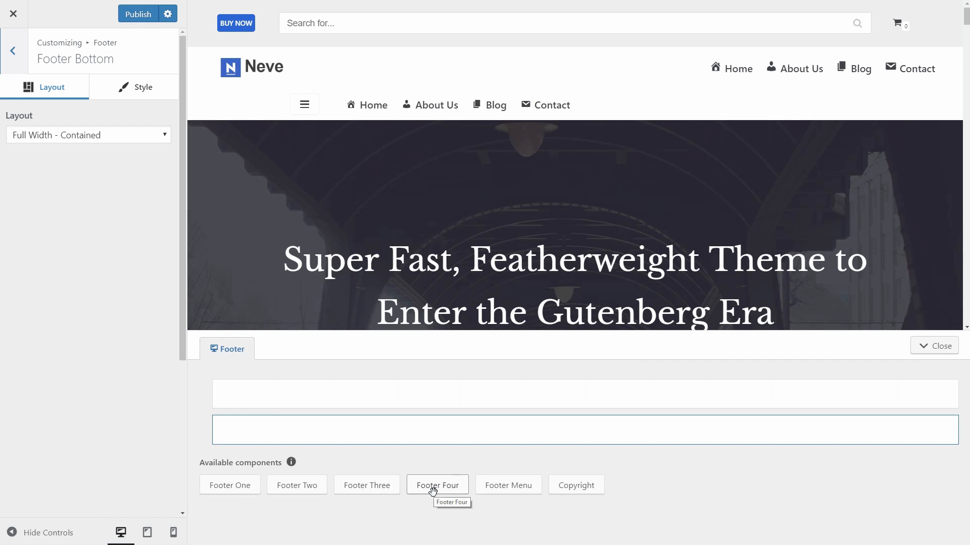
mouse_move(508, 485)
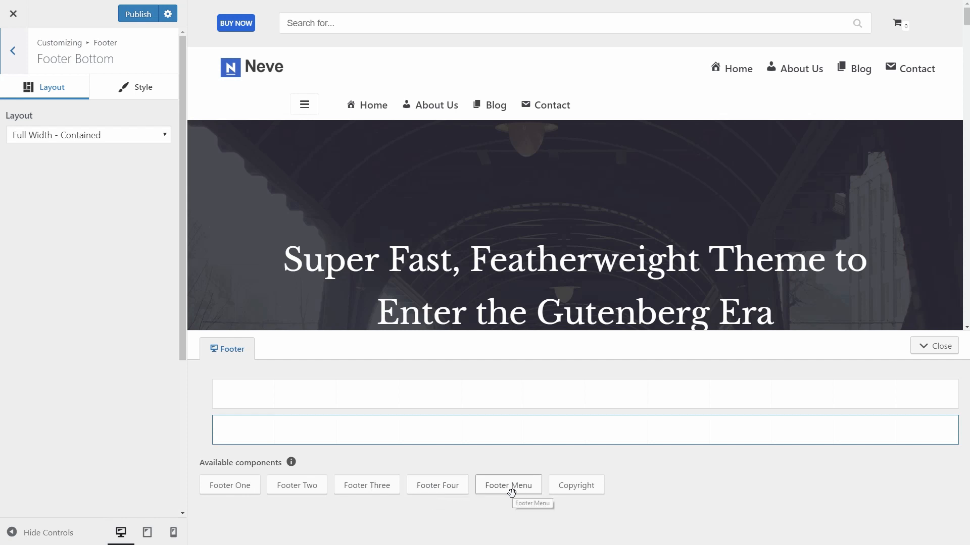
mouse_move(575, 485)
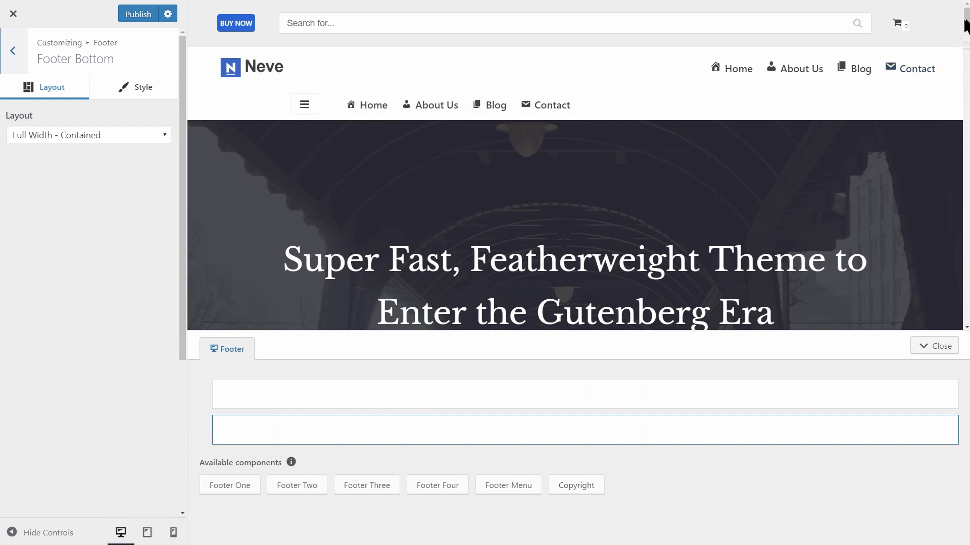
scroll("down", 3)
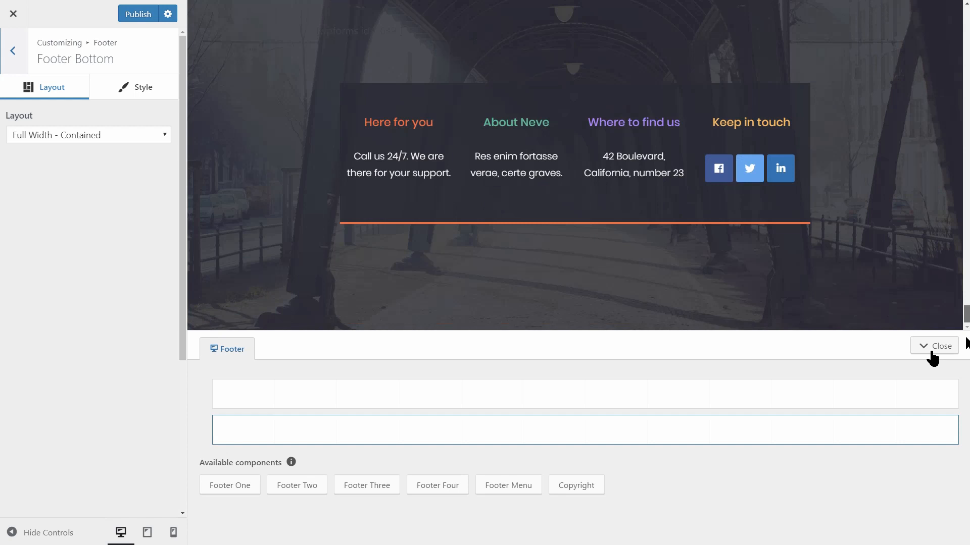
- Add Footer Menu to the top footer row and a centered Copyright component to the bottom row
left_click(508, 484)
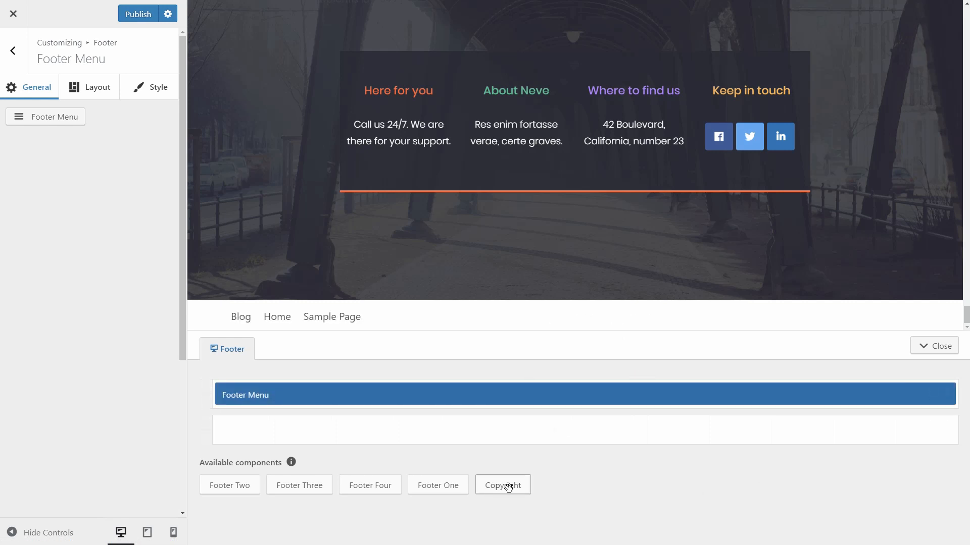
left_click(502, 485)
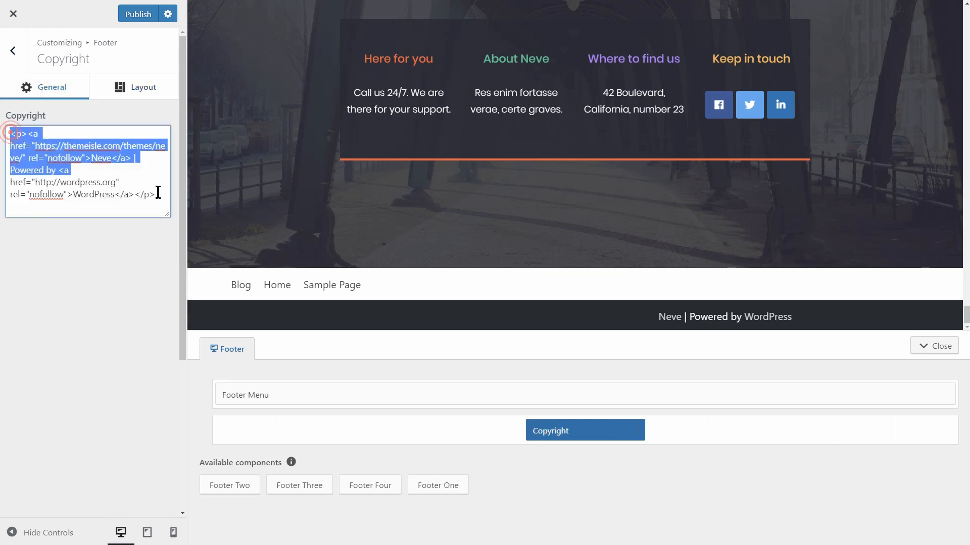
left_click(142, 87)
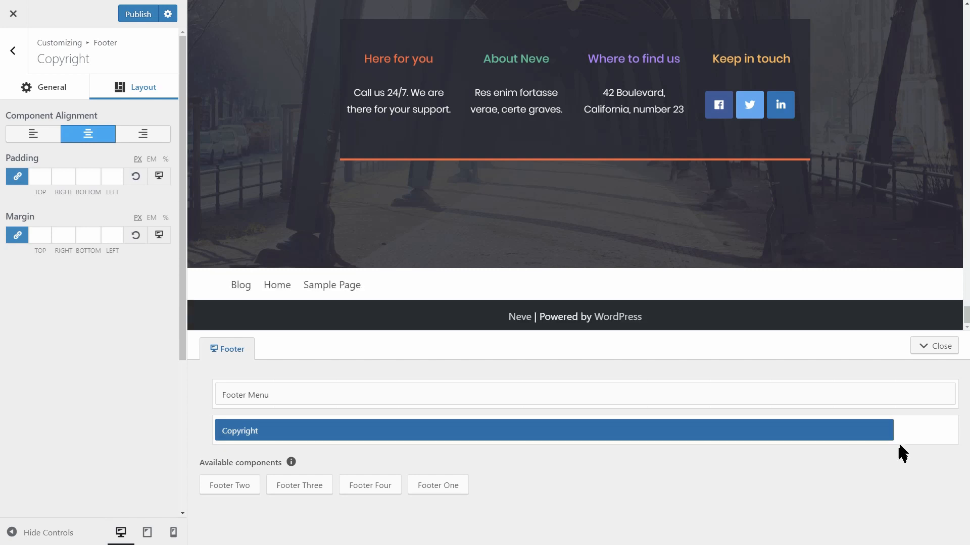
mouse_move(473, 431)
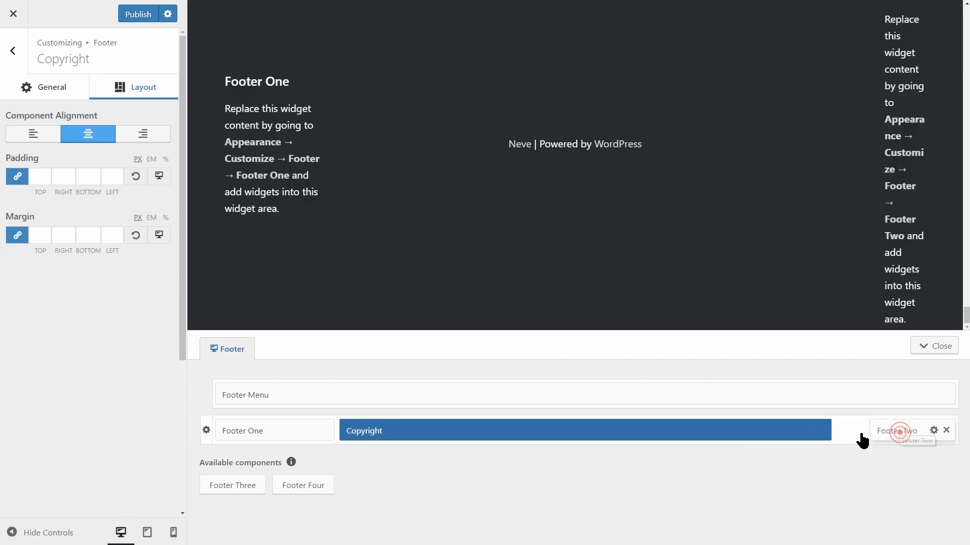
- Add a Cart widget to the Footer Two widget area
left_click(896, 430)
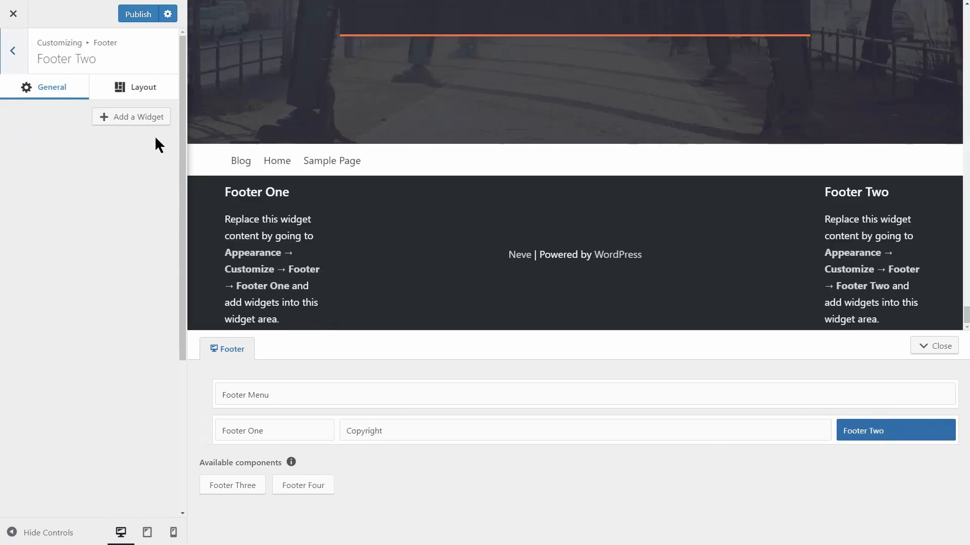
left_click(130, 117)
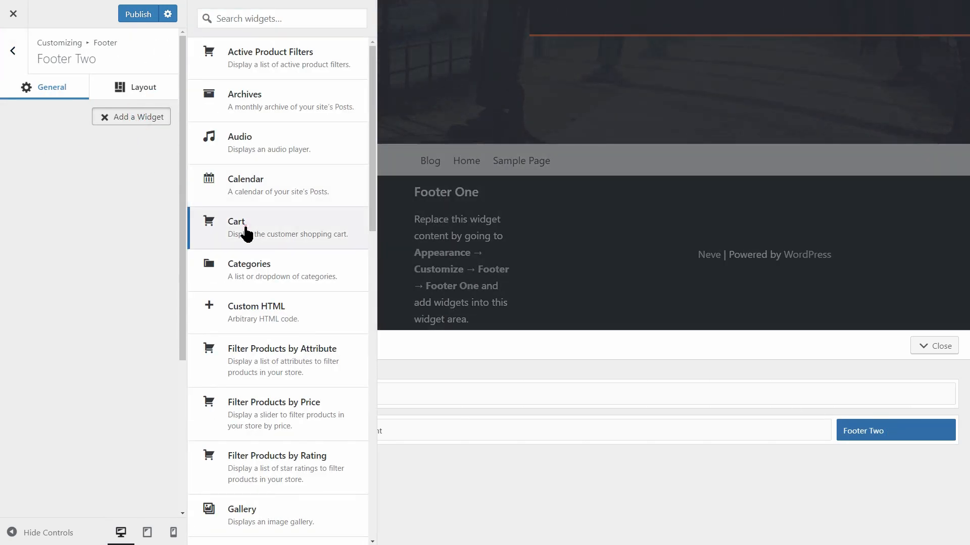
left_click(236, 227)
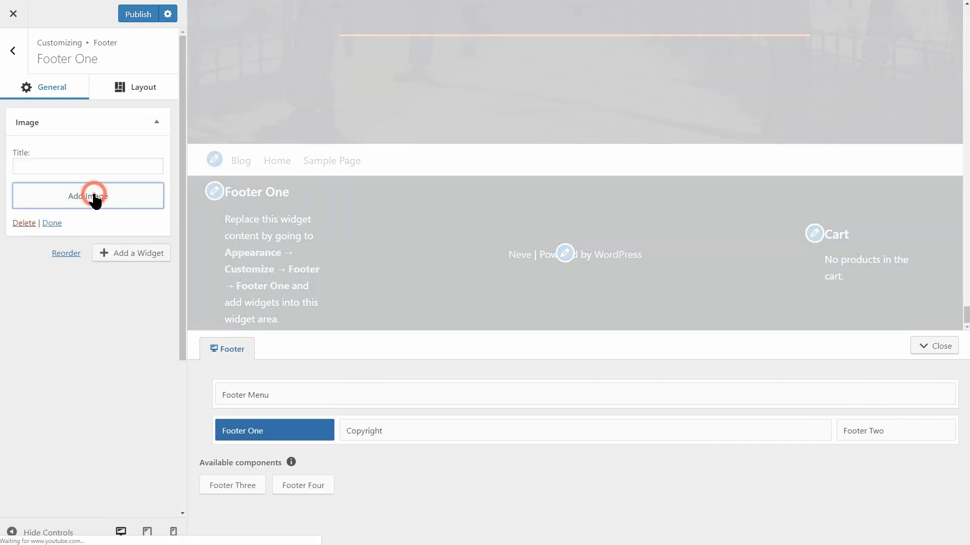
- Insert neve-logo.png into Footer One's Image widget and return to the footer sections list
left_click(87, 195)
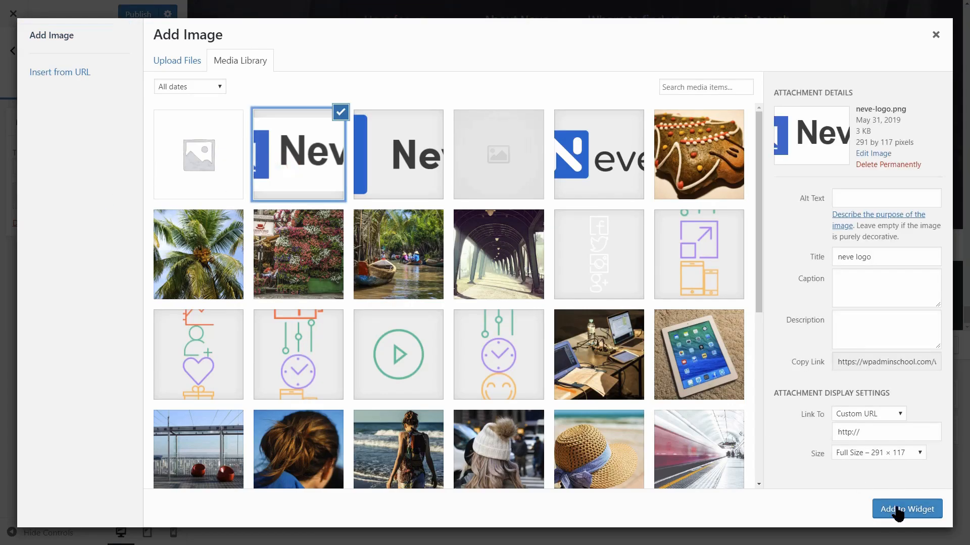
left_click(906, 509)
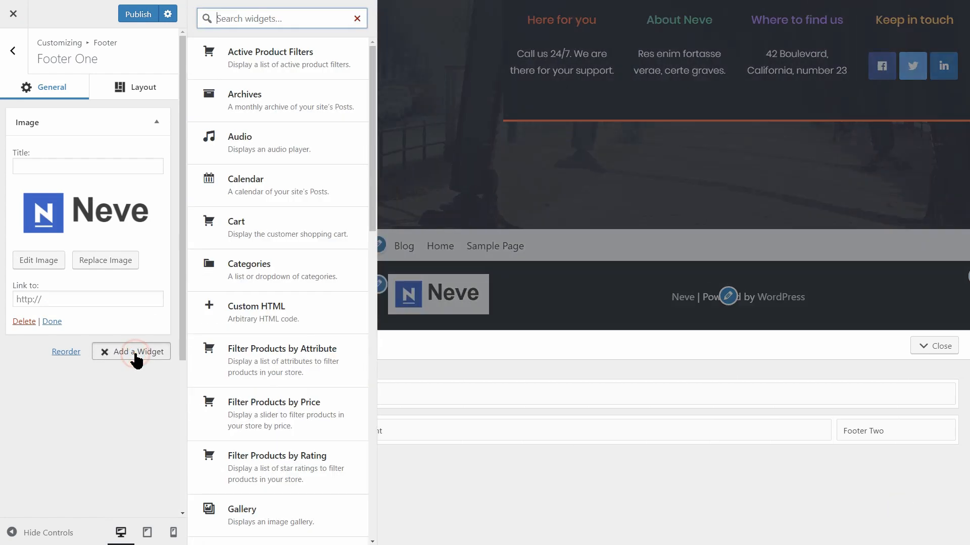
scroll("down", 3)
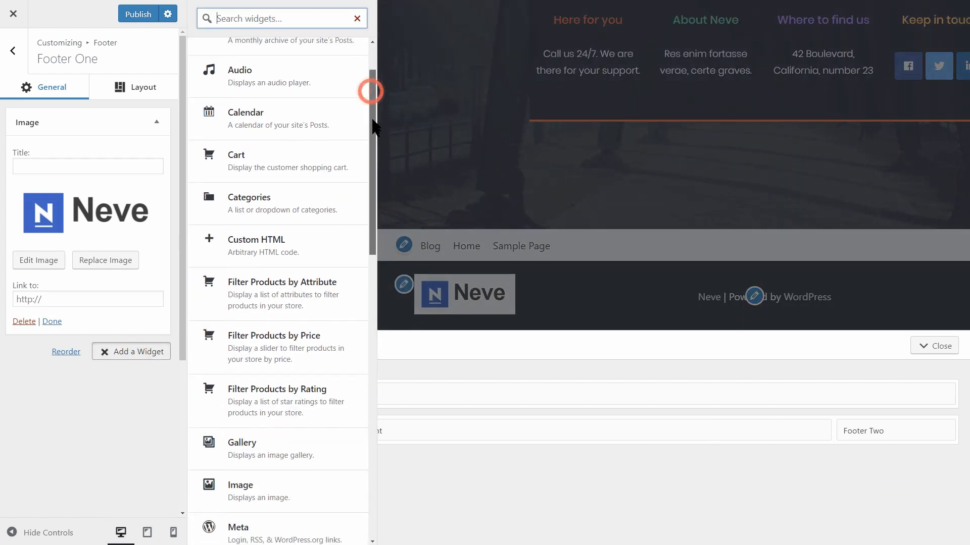
scroll("down", 3)
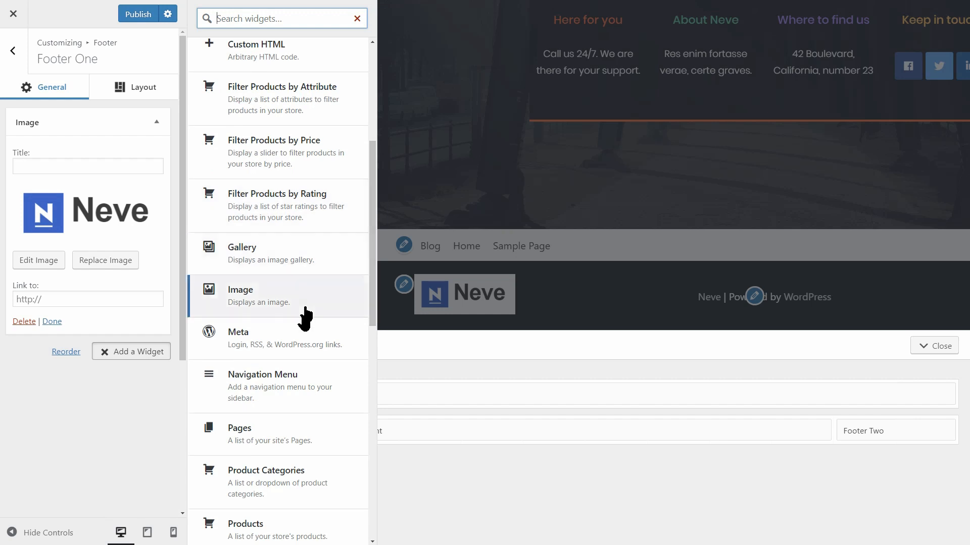
mouse_move(376, 329)
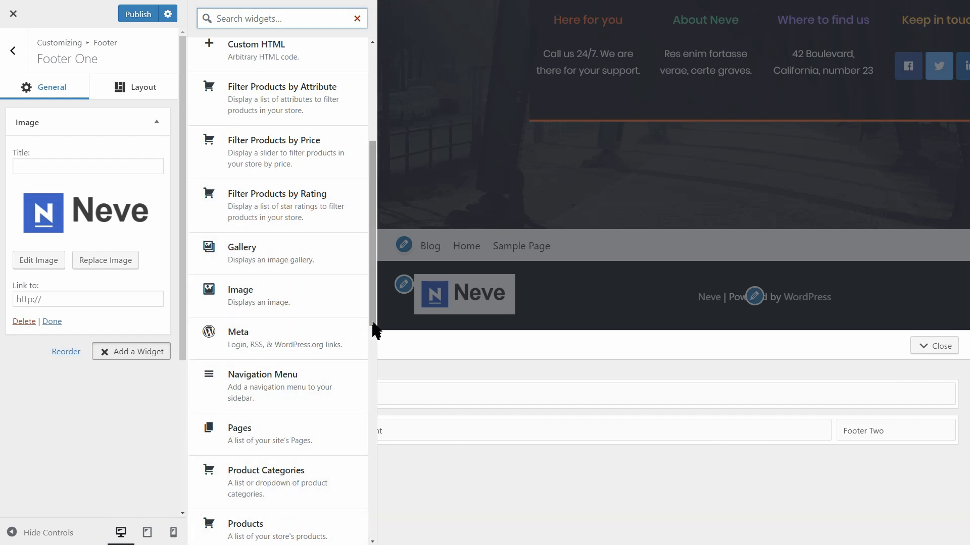
scroll("up", 3)
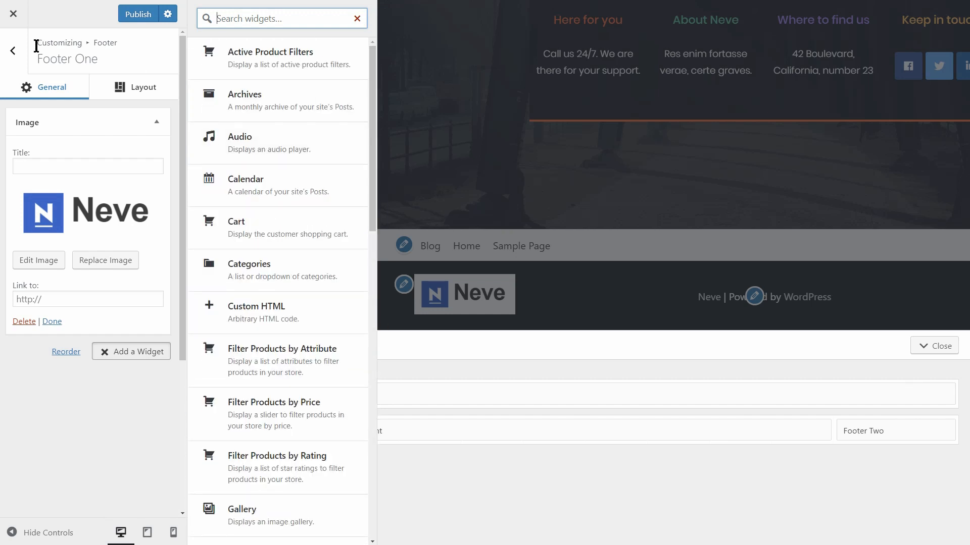
left_click(12, 51)
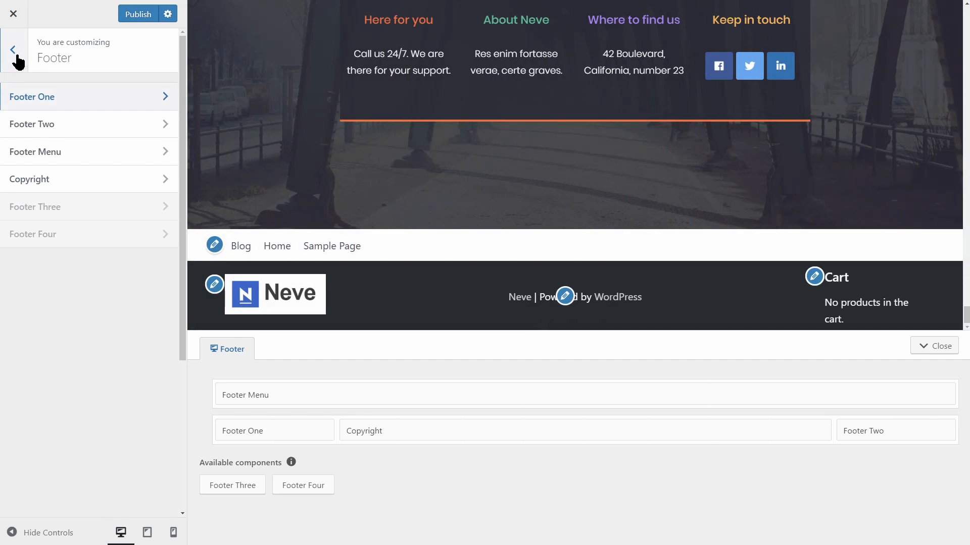
- Return to the Layout sections and show the Publish, Draft and Schedule options without publishing
left_click(13, 50)
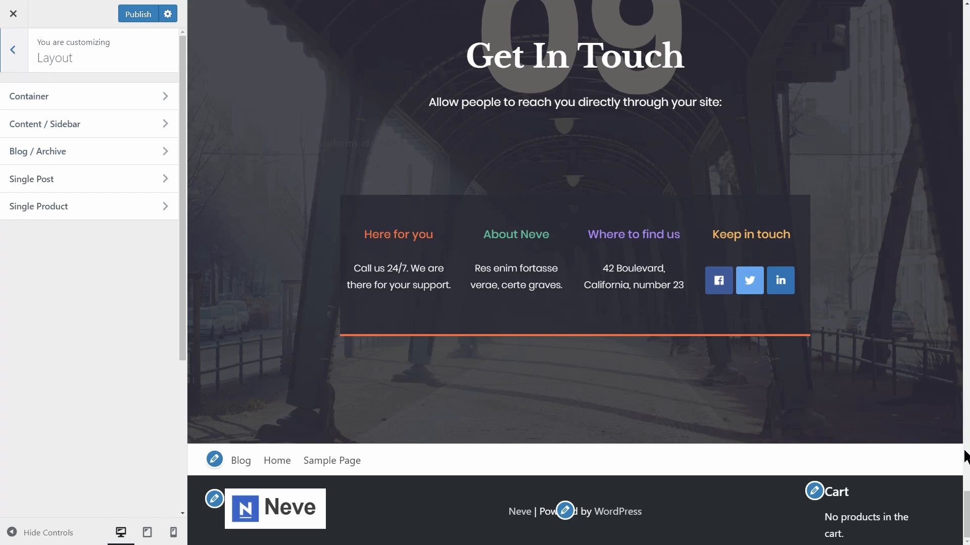
scroll("up", 3)
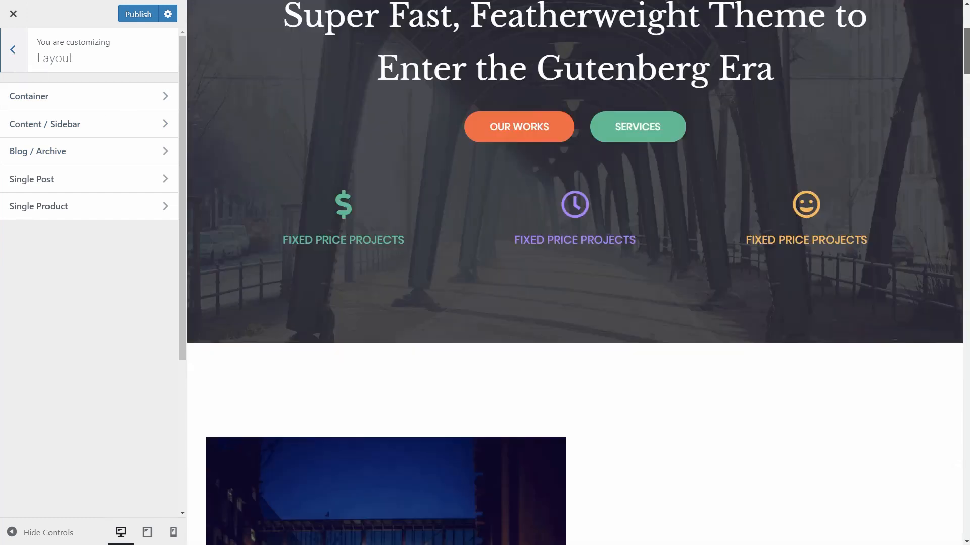
scroll("up", 3)
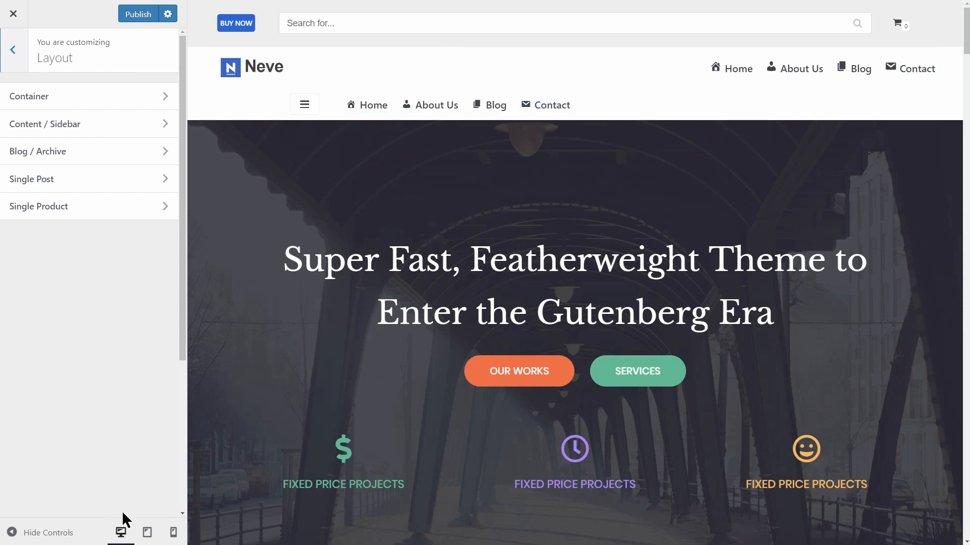
mouse_move(114, 367)
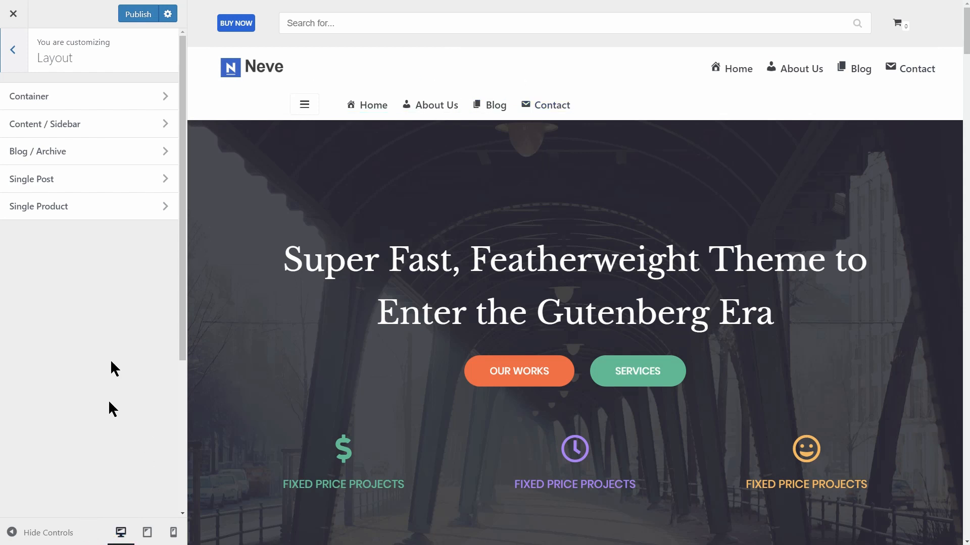
left_click(167, 13)
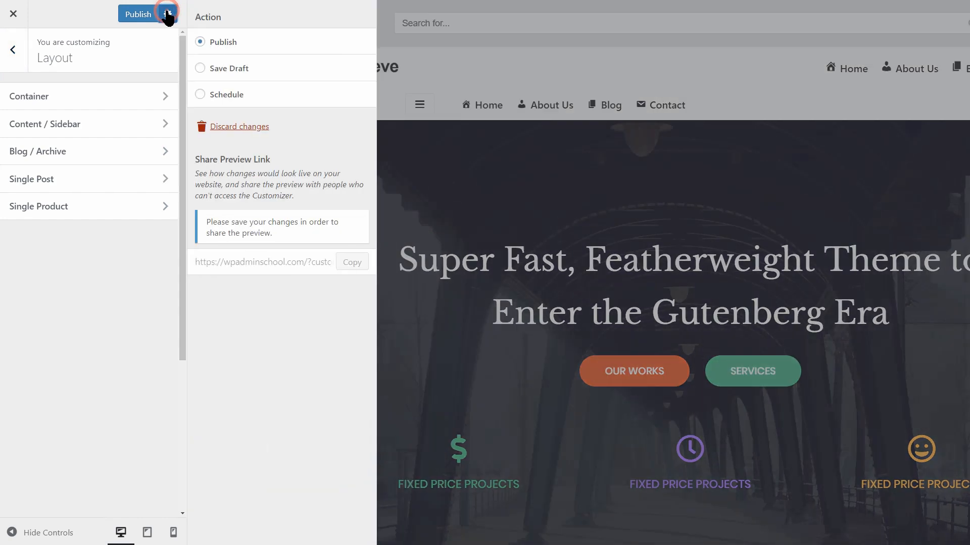